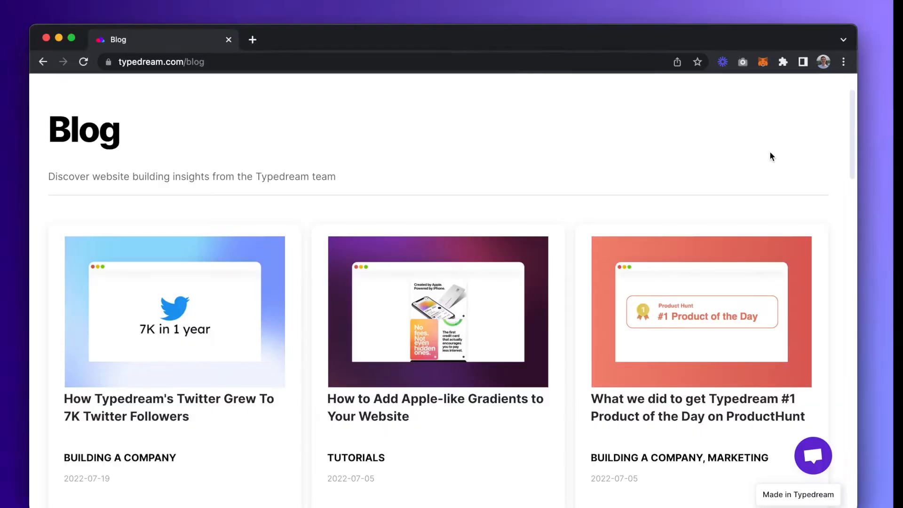
- Scroll through the live blog page, then open the Blog page from the Pages list in the builder
scroll(down, 3)
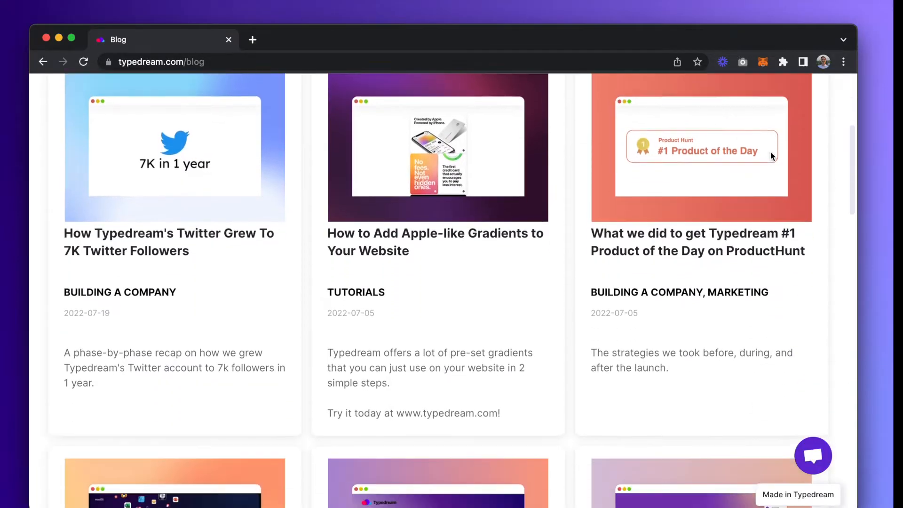
scroll(down, 3)
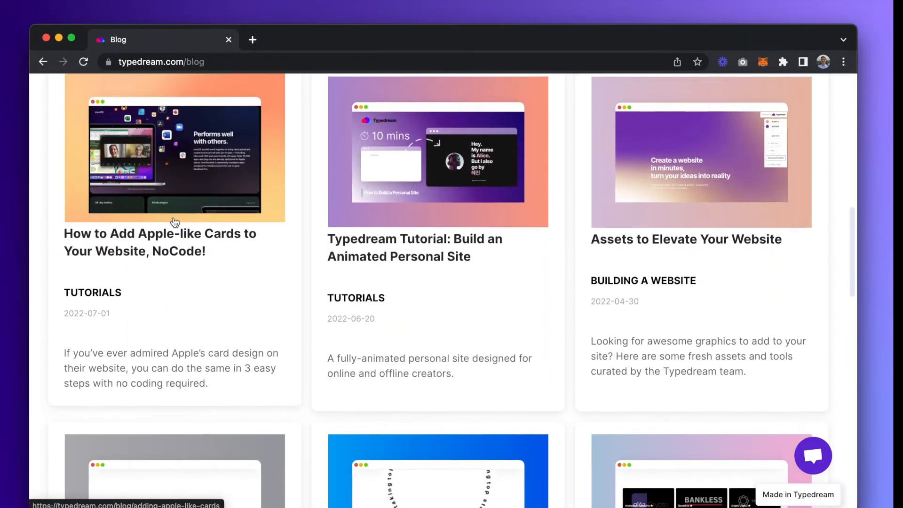
scroll(down, 3)
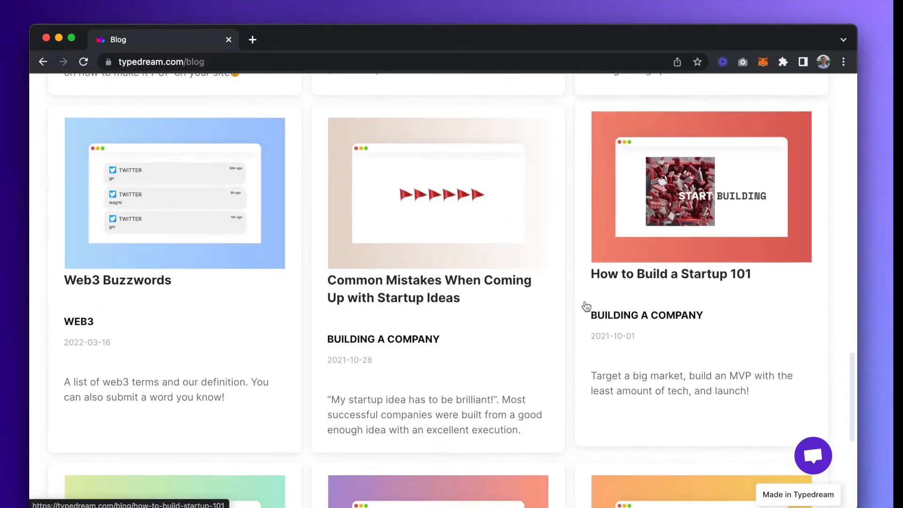
scroll(down, 3)
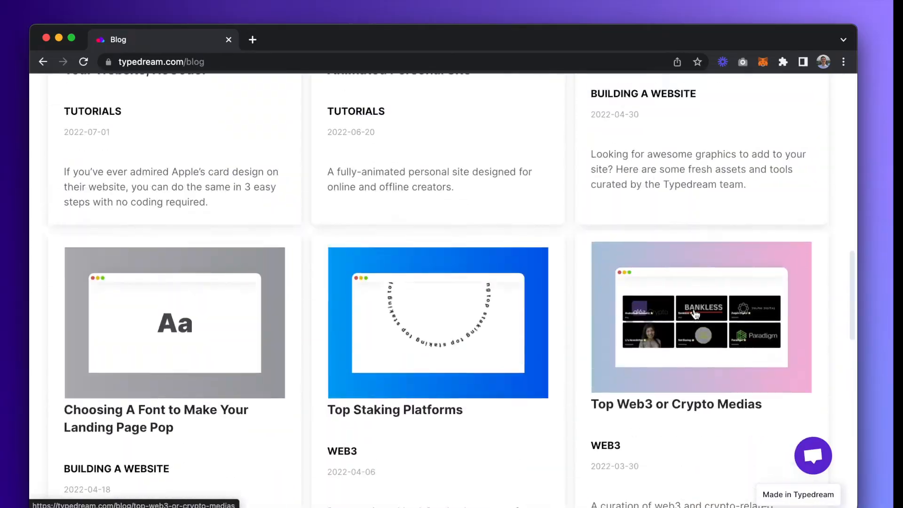
click(161, 62)
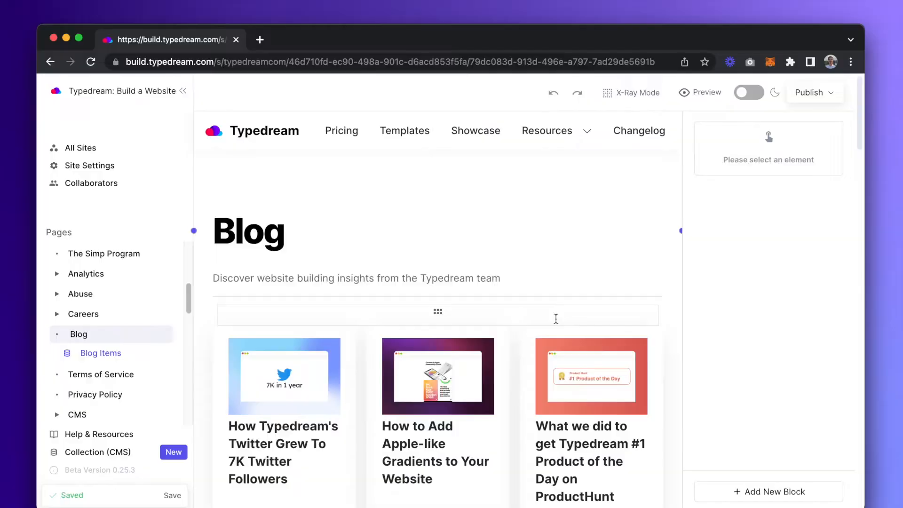
- Open the Blog Items collection under Blog and browse its posts
scroll(down, 3)
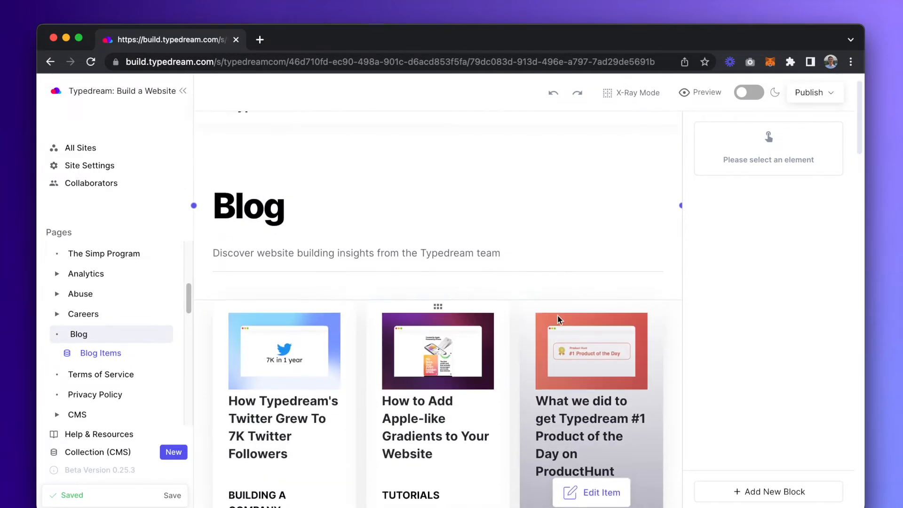
scroll(up, 3)
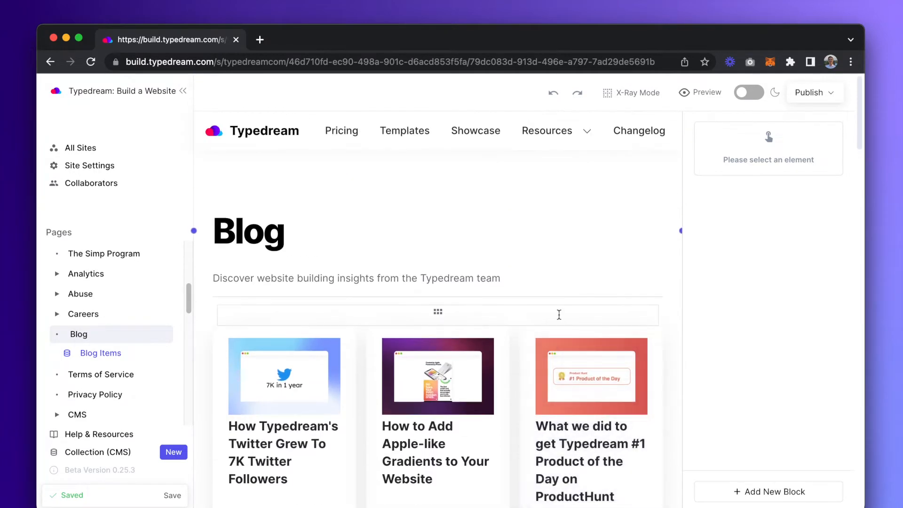
mouse_move(78, 334)
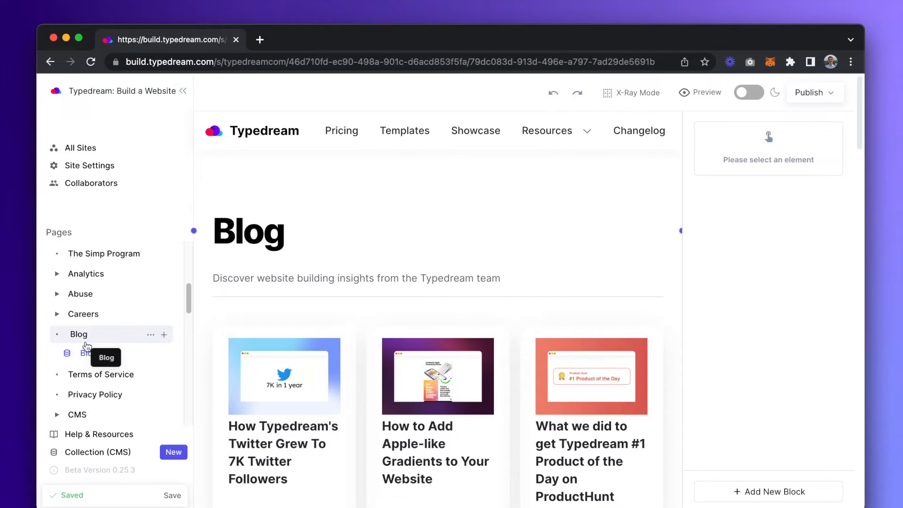
click(86, 352)
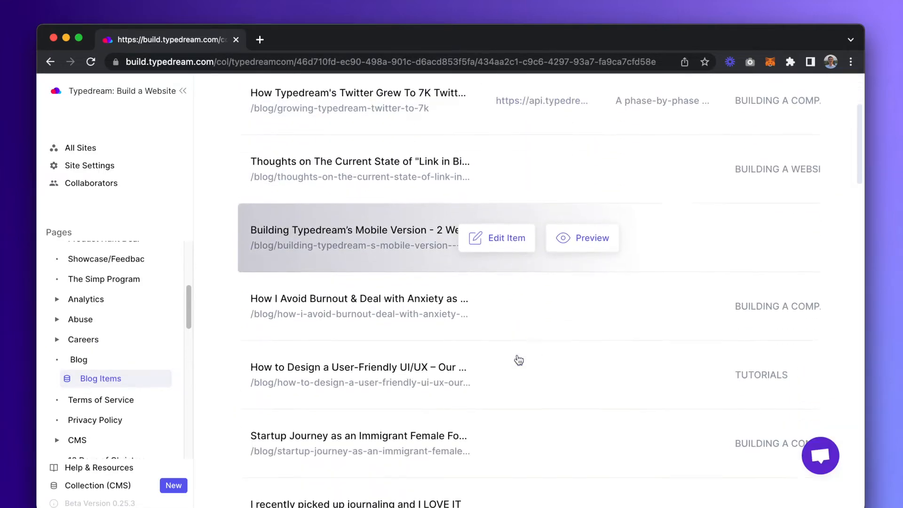
scroll(up, 3)
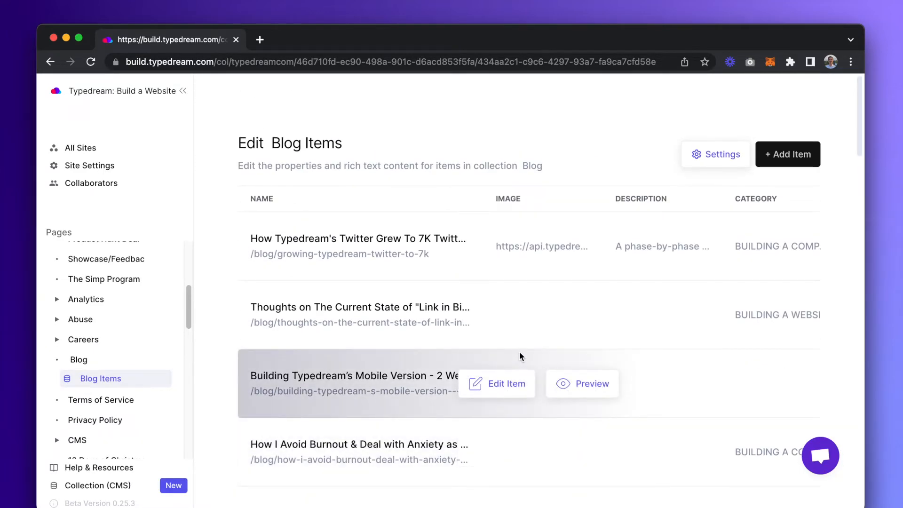
mouse_move(518, 298)
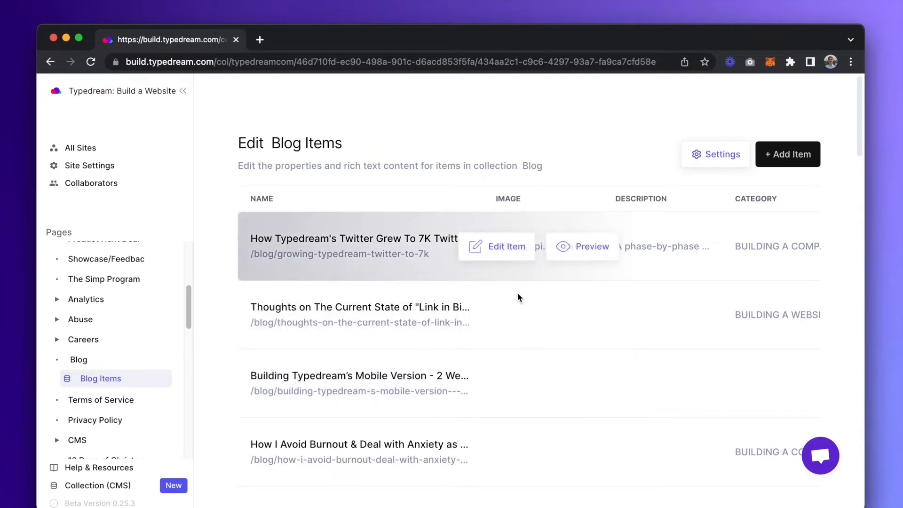
mouse_move(520, 357)
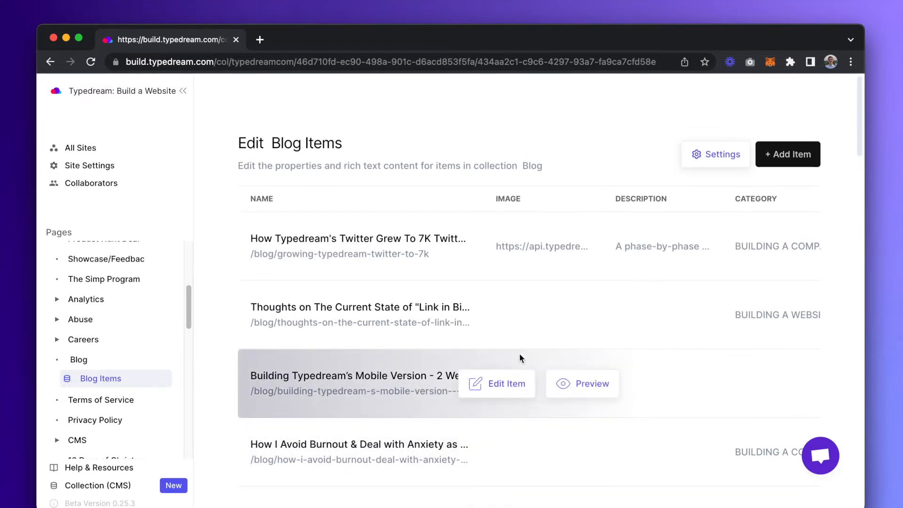
mouse_move(579, 331)
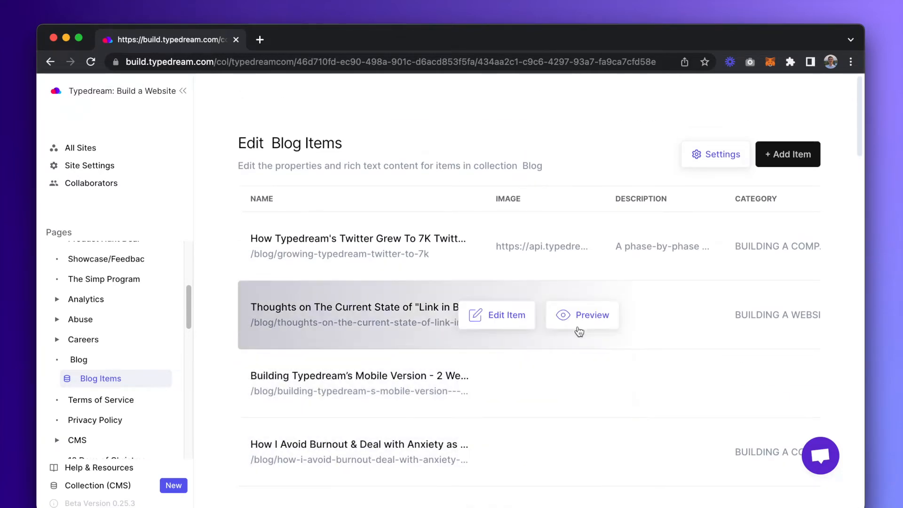
scroll(down, 3)
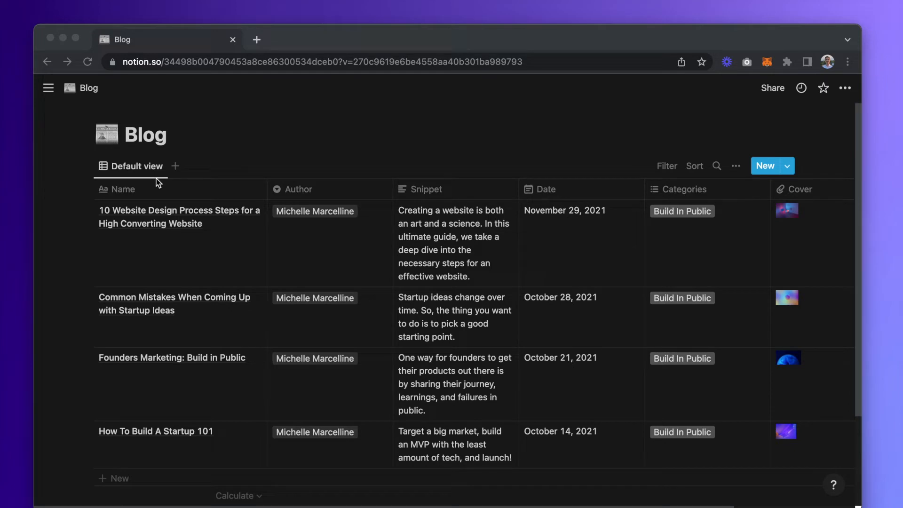
mouse_move(169, 187)
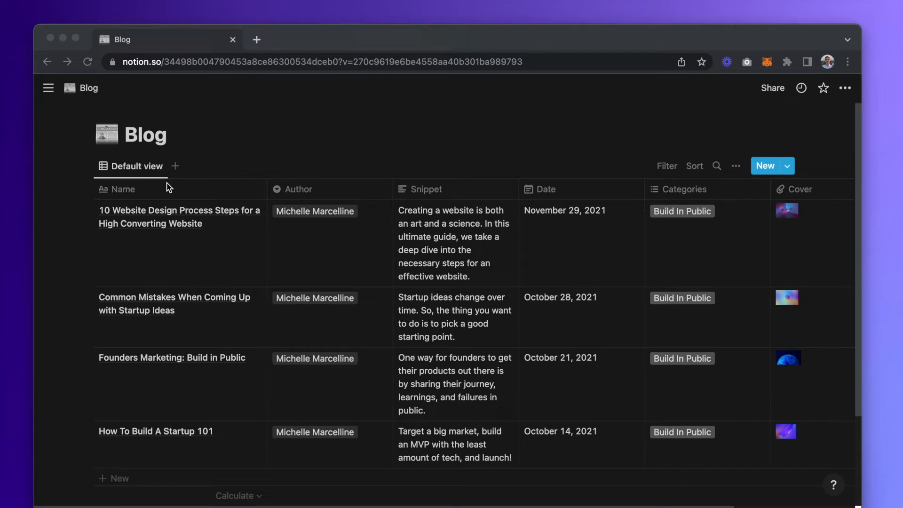
mouse_move(209, 192)
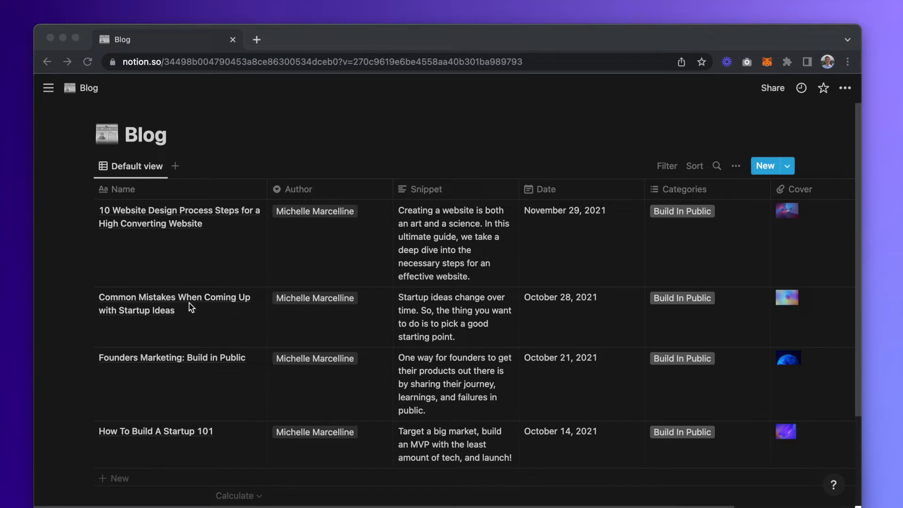
mouse_move(176, 199)
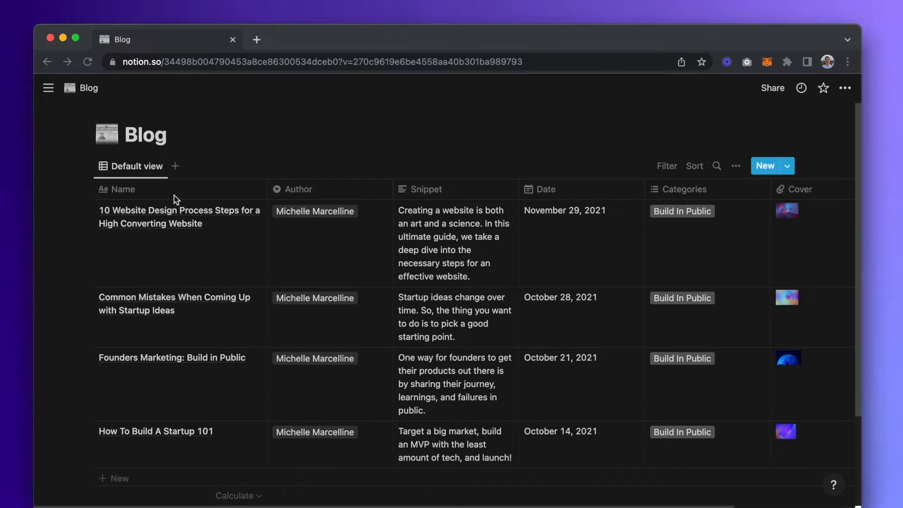
mouse_move(409, 189)
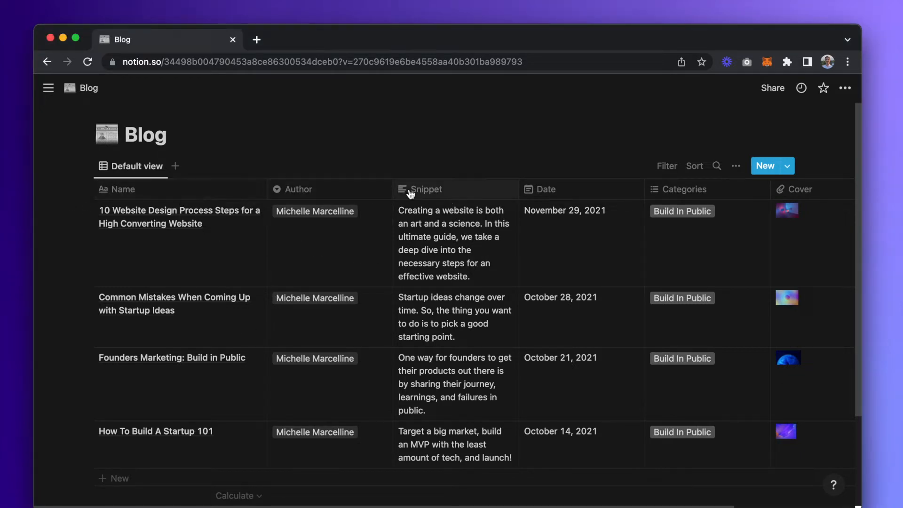
mouse_move(562, 194)
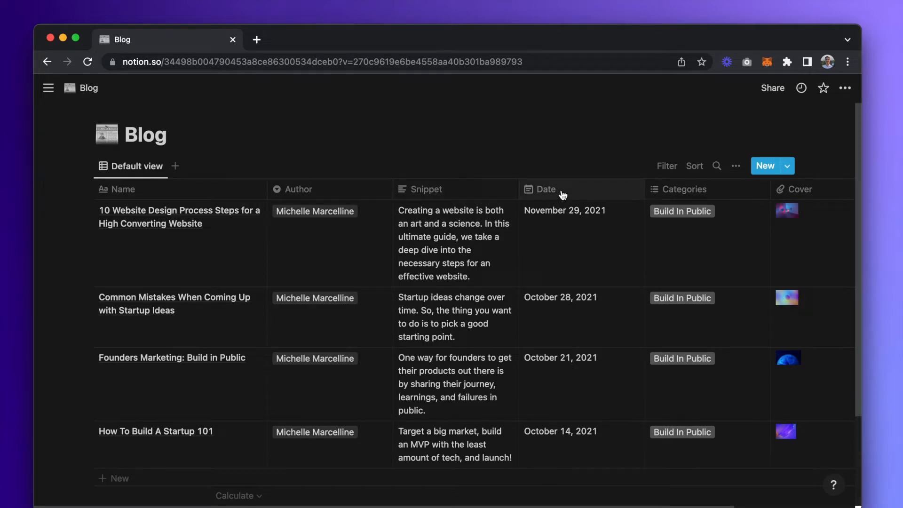
scroll(right, 3)
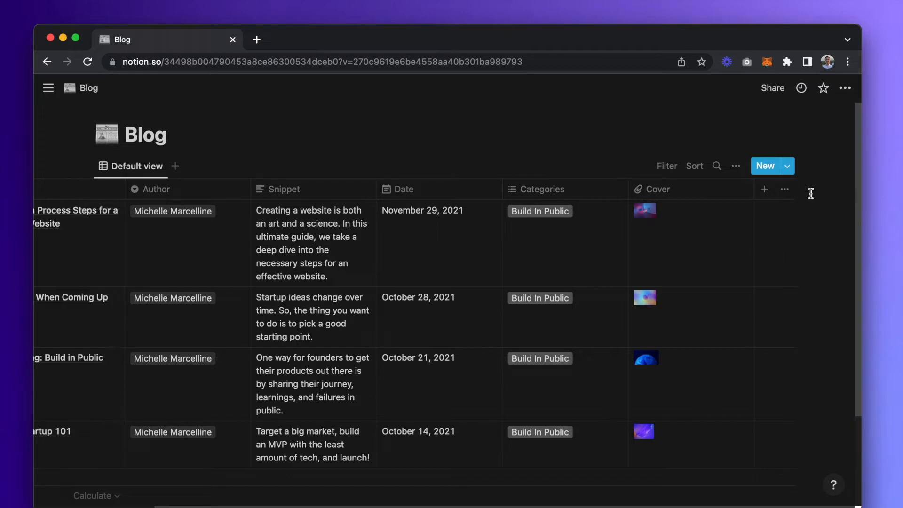
mouse_move(806, 190)
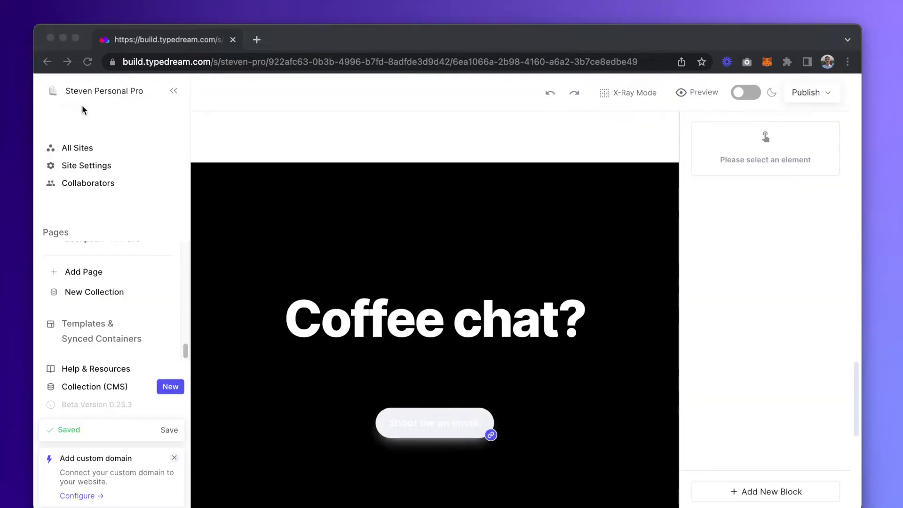
mouse_move(145, 263)
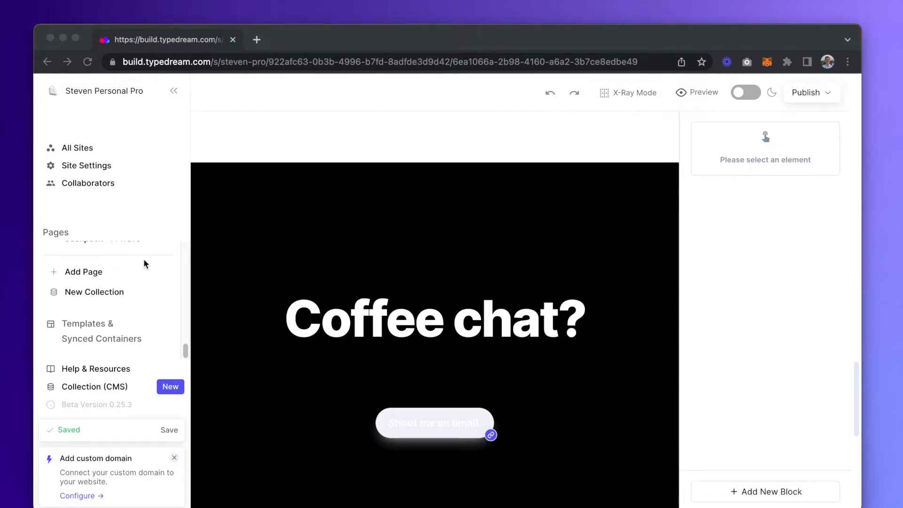
mouse_move(109, 294)
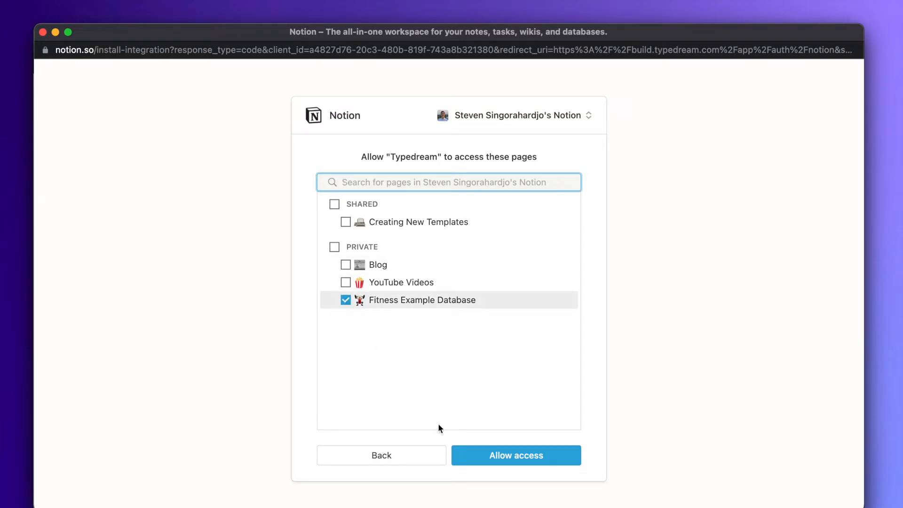
- Tick the Blog page and allow Typedream access to it in Notion
click(346, 264)
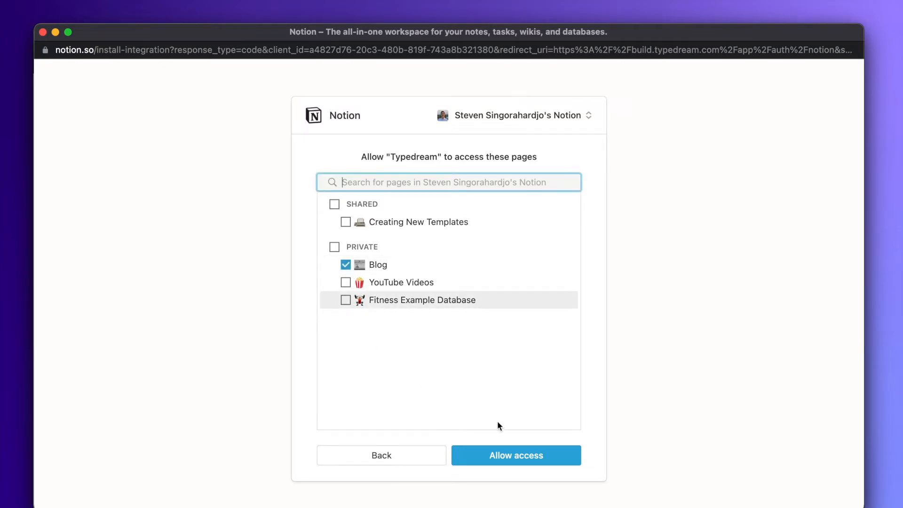
mouse_move(515, 455)
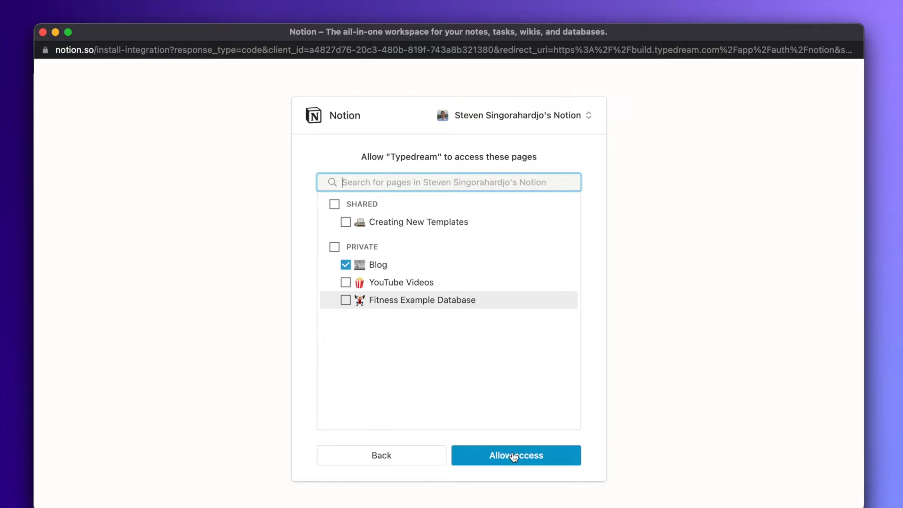
click(515, 455)
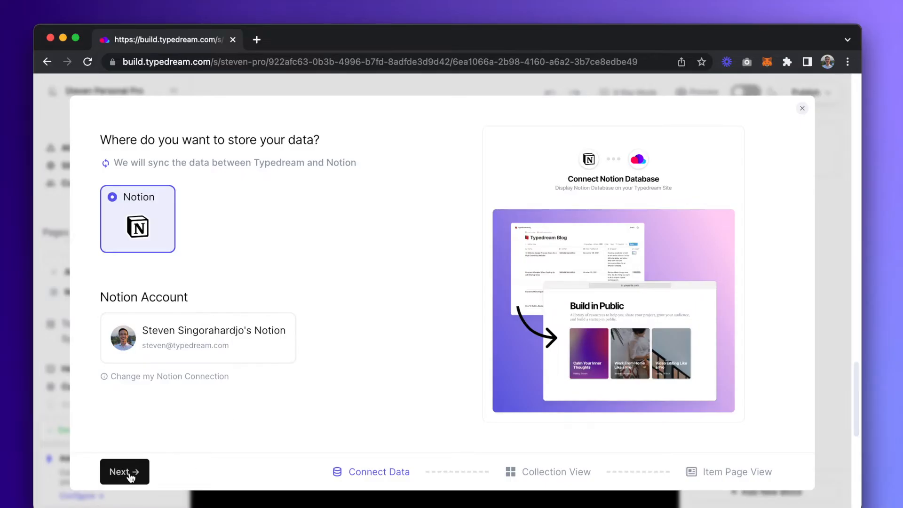
- Continue with Notion as the data store and reach Step 3: Select Table
click(124, 471)
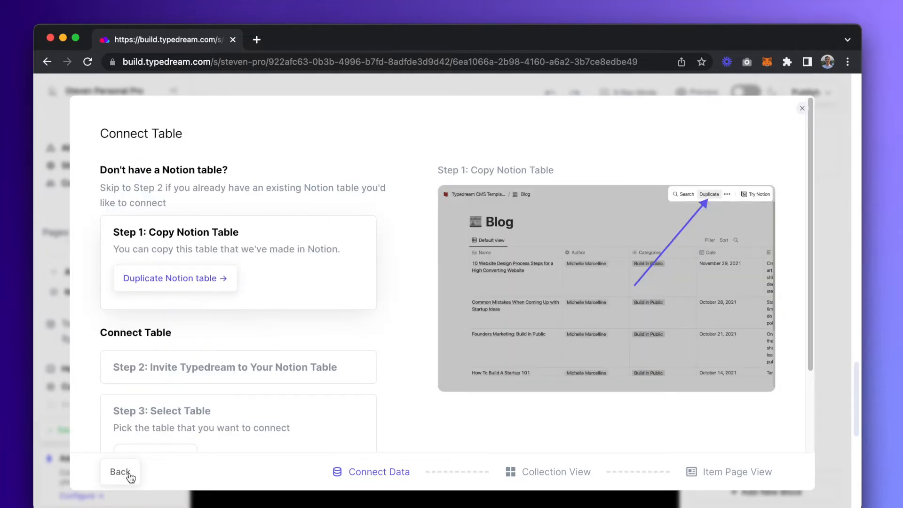
mouse_move(310, 286)
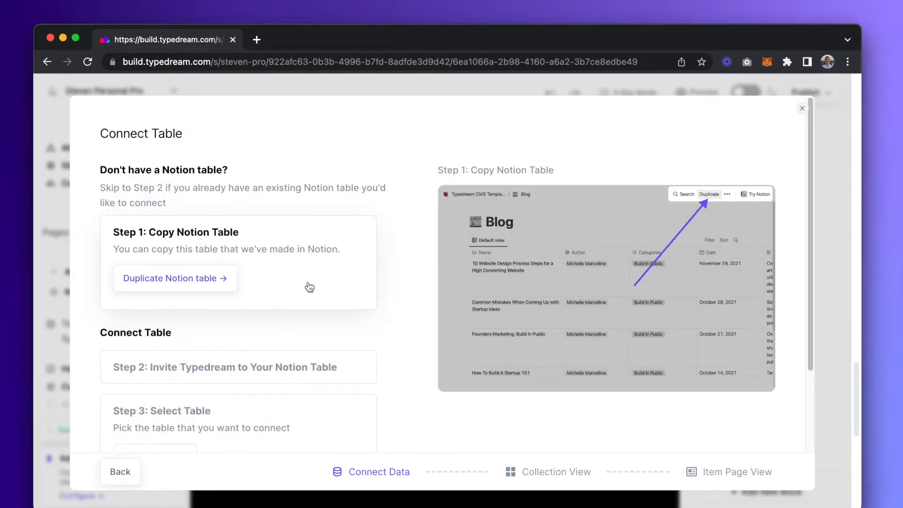
scroll(down, 3)
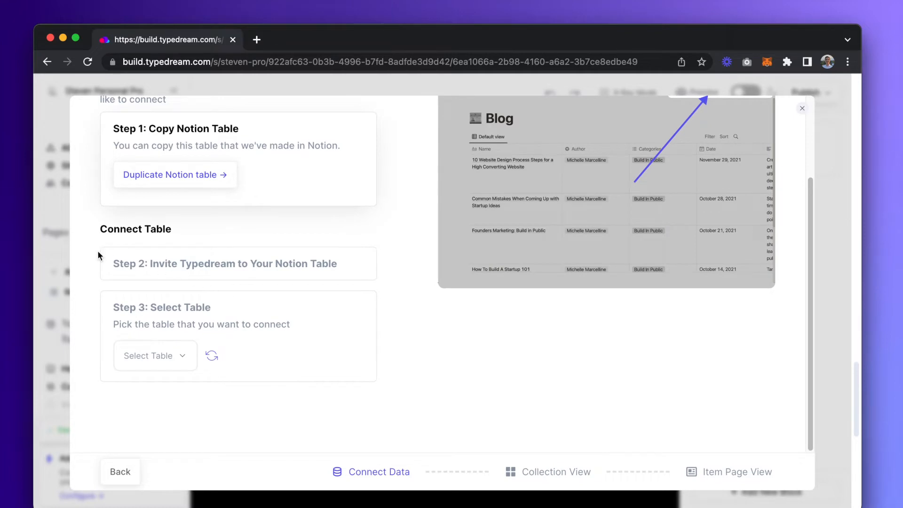
- Share the Notion Blog table by inviting the Typedream integration
click(175, 175)
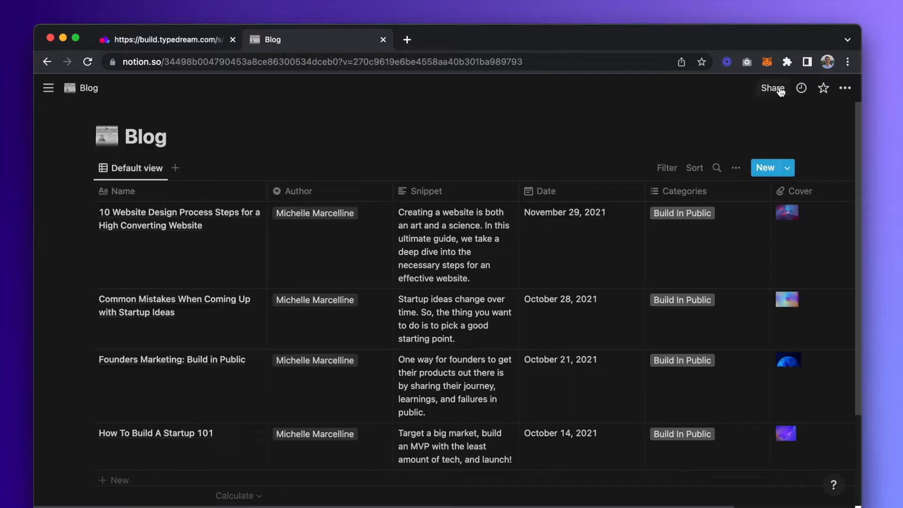
click(771, 89)
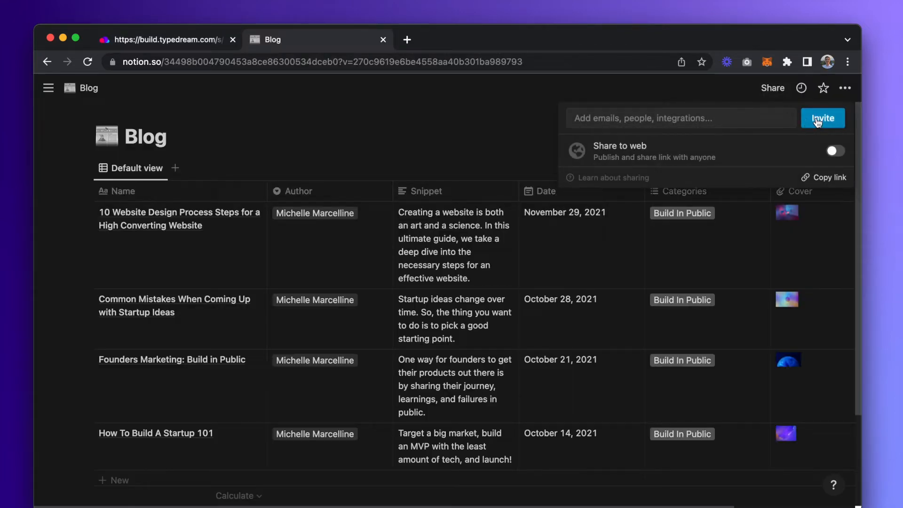
click(674, 119)
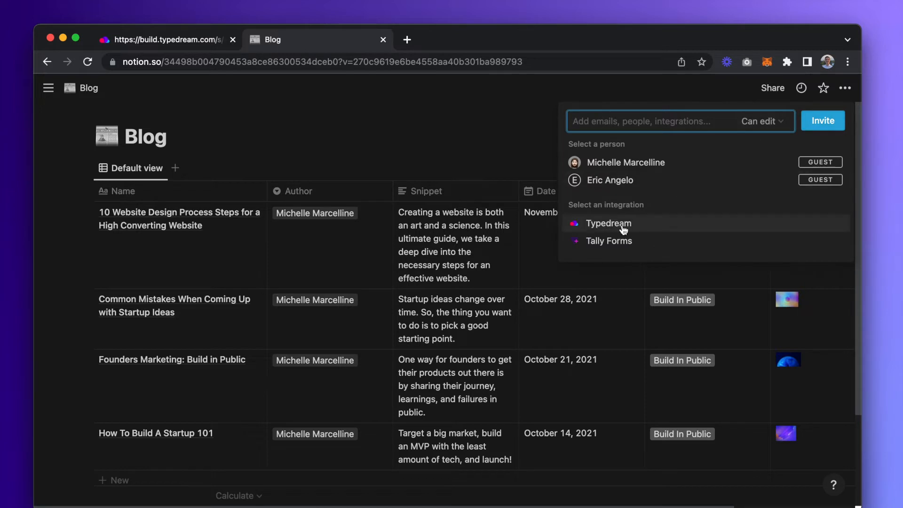
click(609, 224)
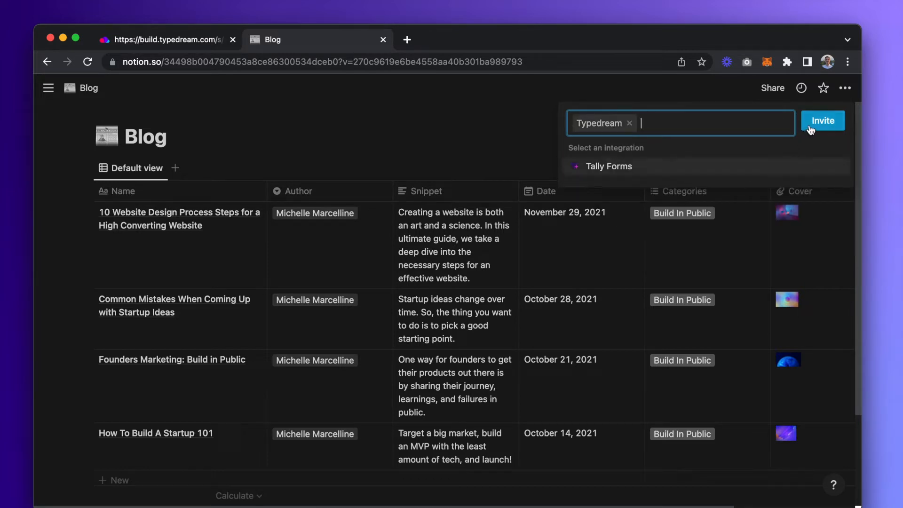
click(821, 120)
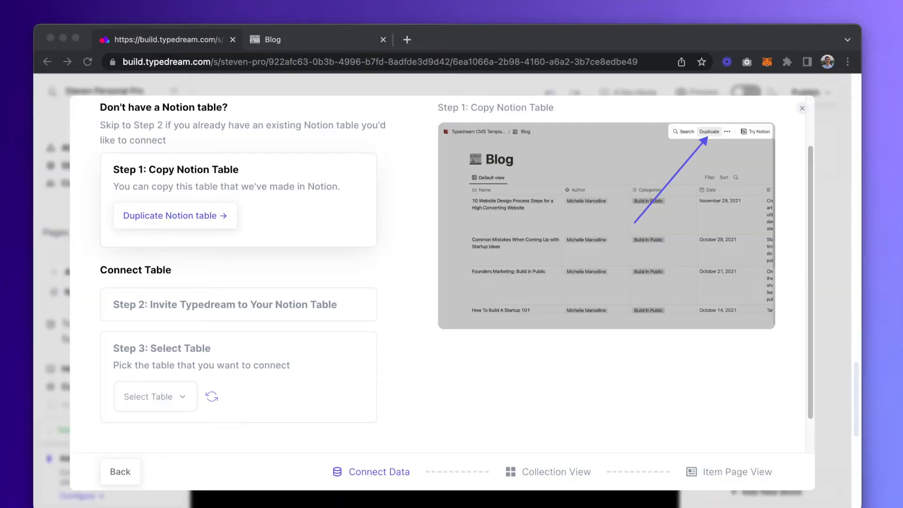
mouse_move(248, 404)
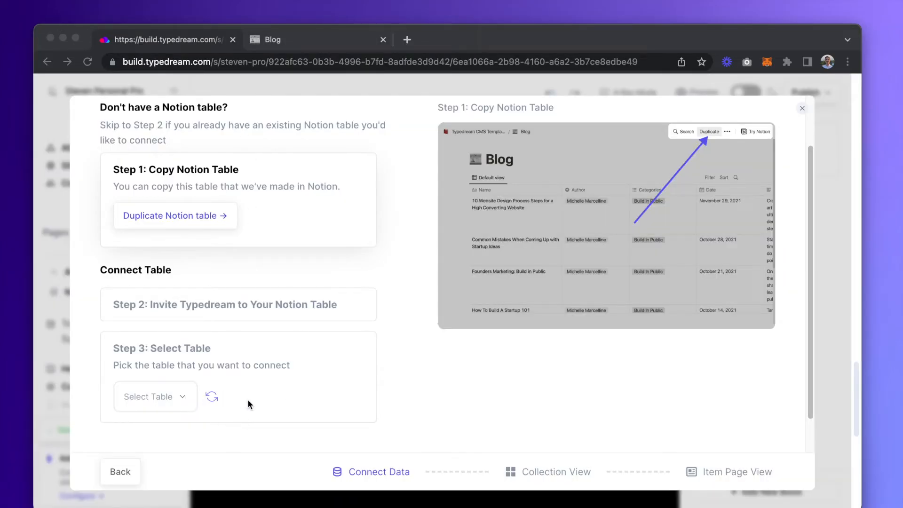
- Refresh the table list and select the Blog table to connect, with collection URL blog
click(212, 397)
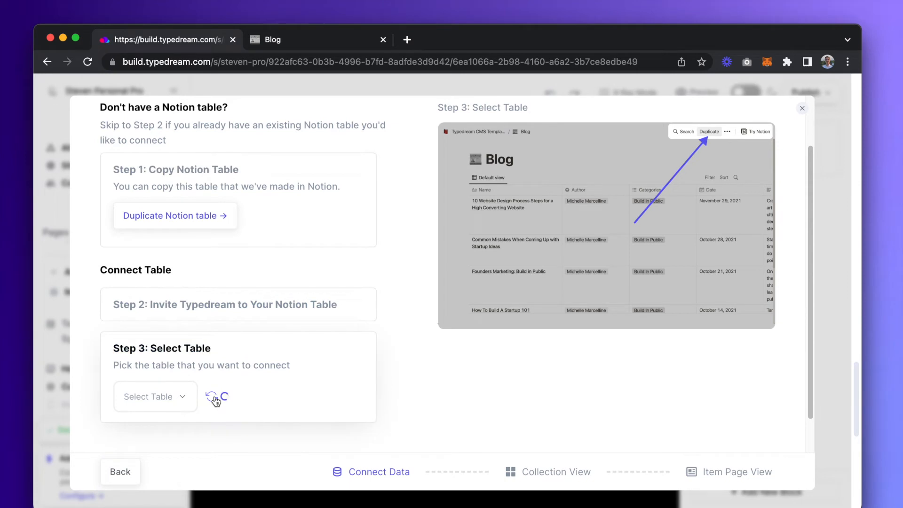
click(155, 395)
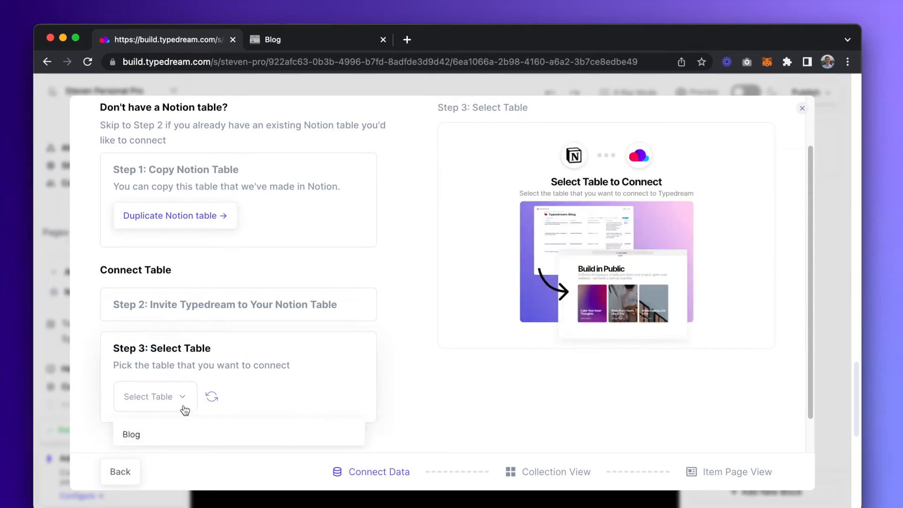
scroll(down, 3)
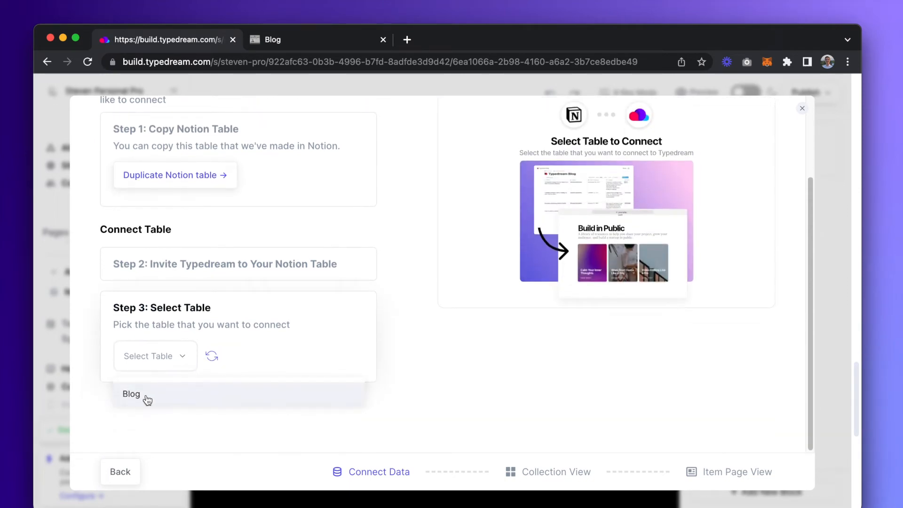
click(132, 394)
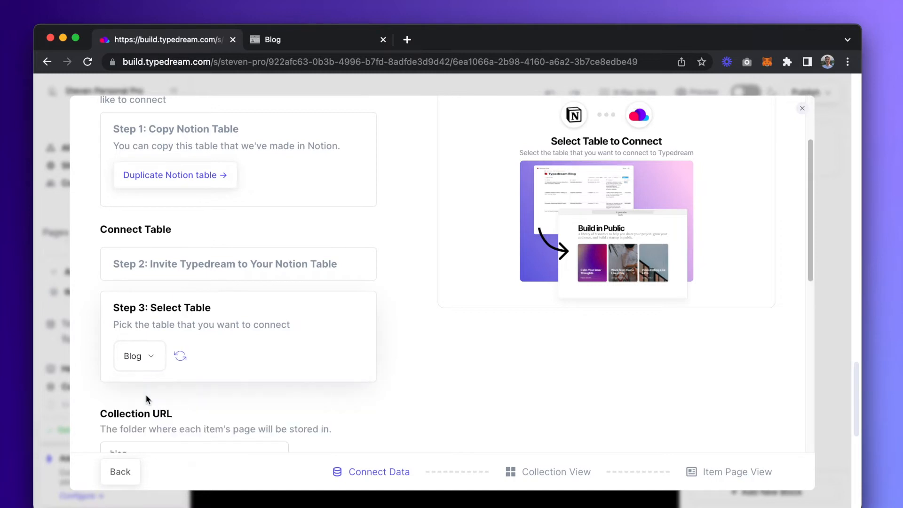
scroll(down, 3)
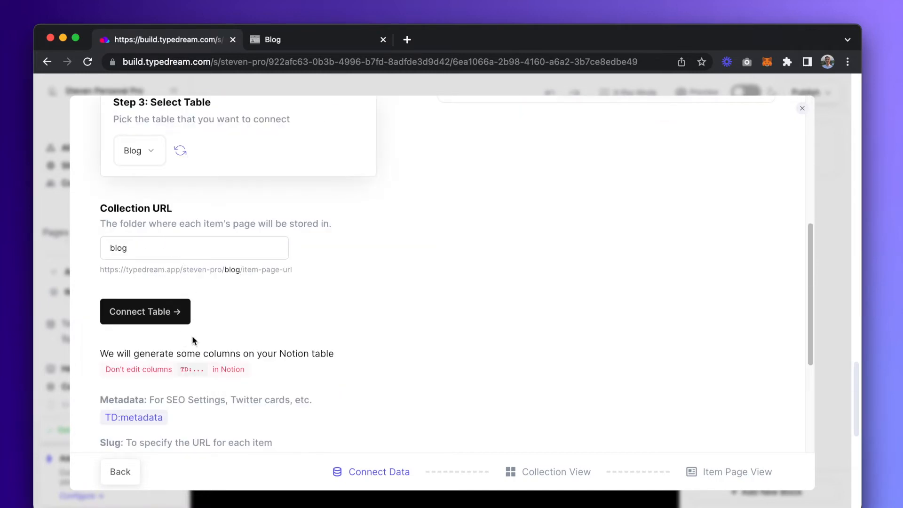
scroll(down, 3)
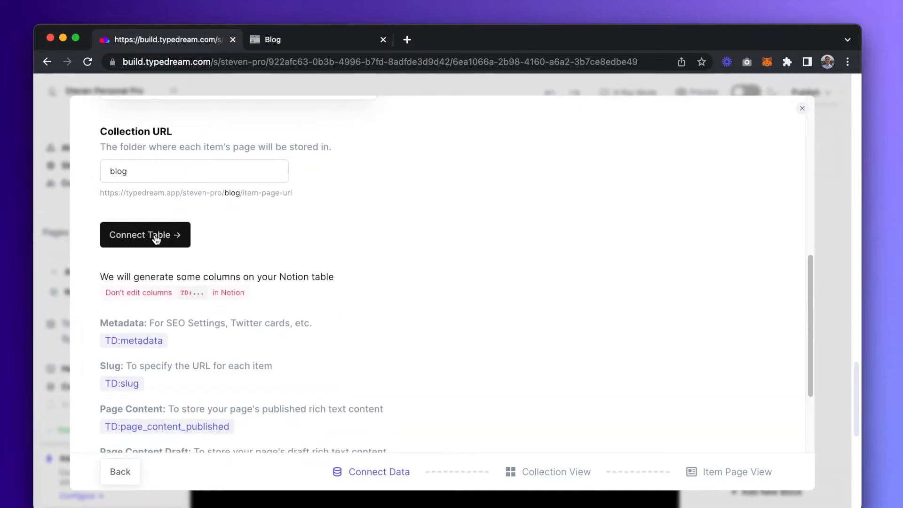
- Connect the Blog table and choose the Blog category of collection templates, previewing real posts
click(144, 235)
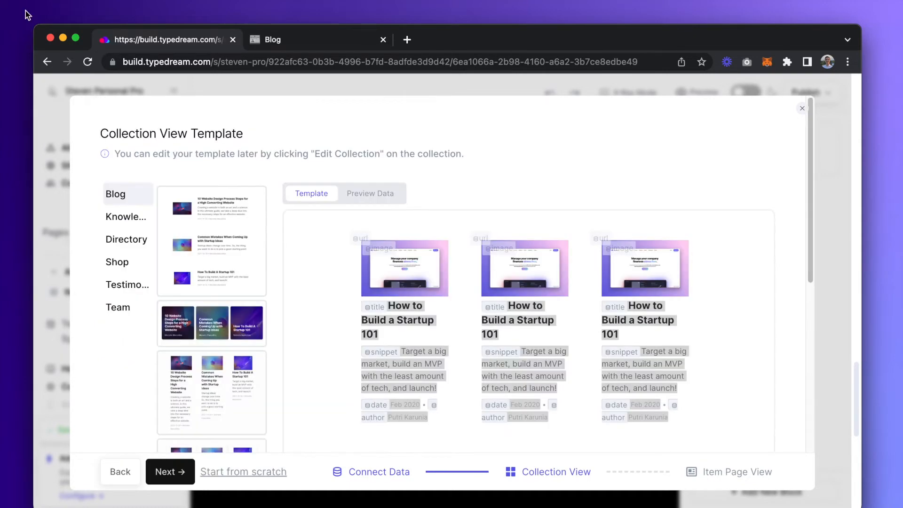
mouse_move(128, 217)
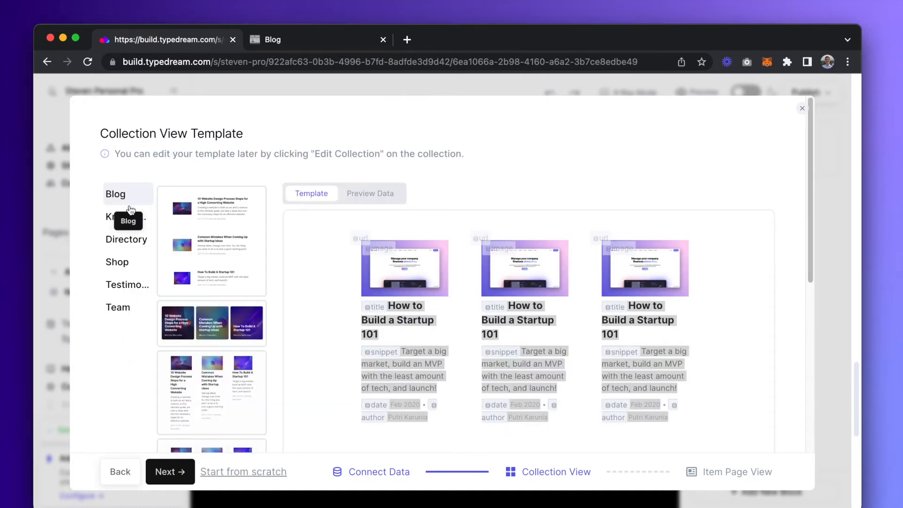
click(126, 239)
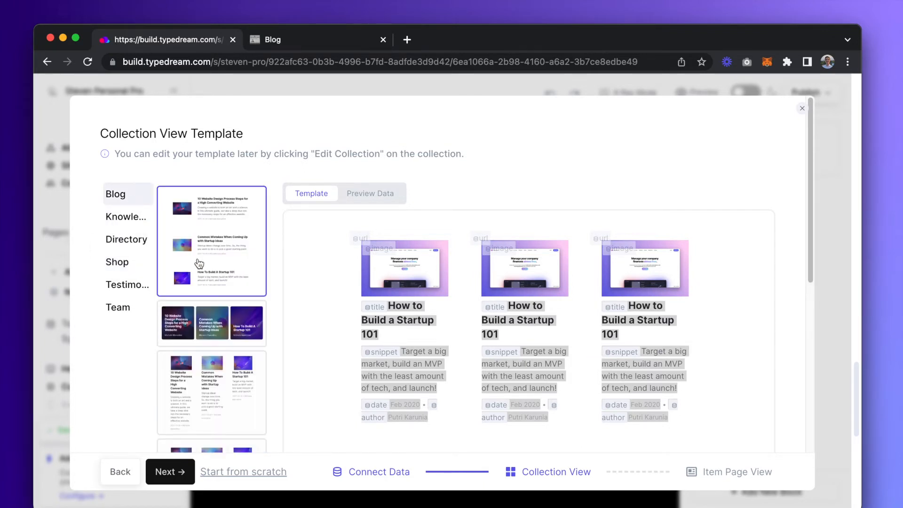
scroll(down, 3)
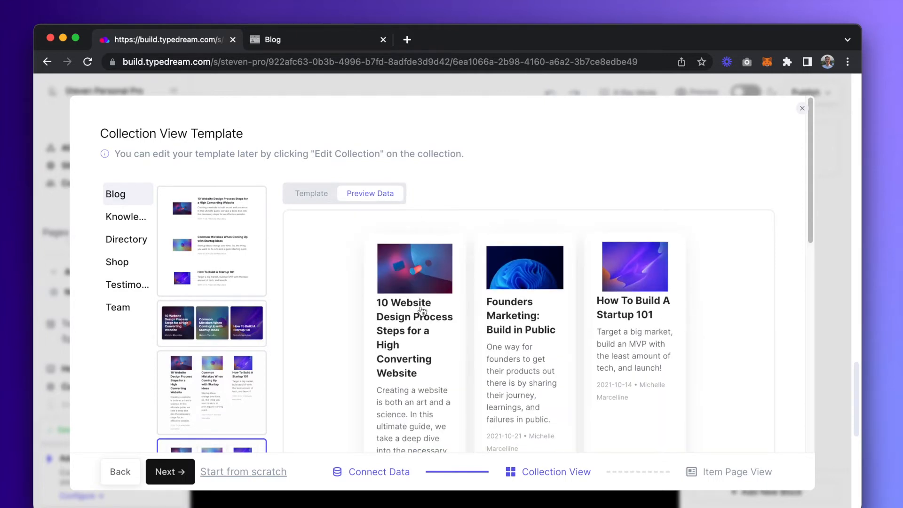
- Accept the collection template and confirm the field mapping (Name, Snippet, Cover, Date, Author, Link)
click(170, 471)
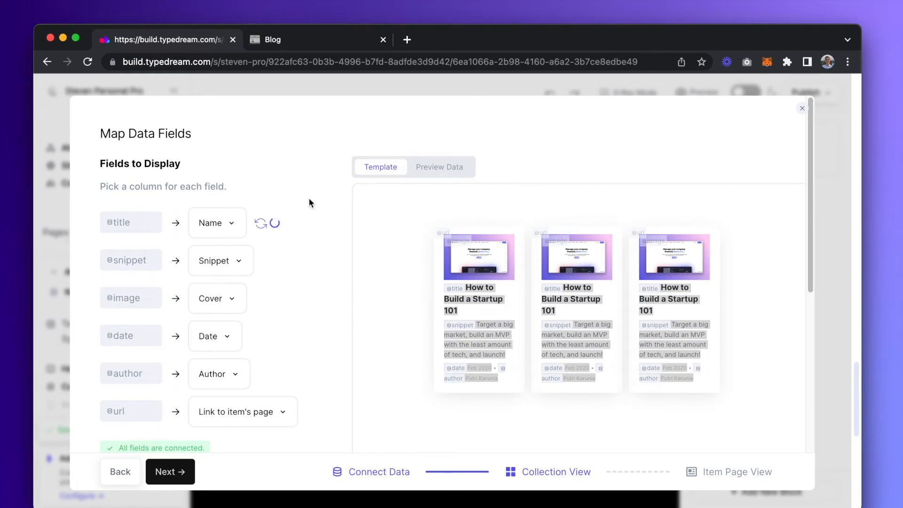
mouse_move(229, 236)
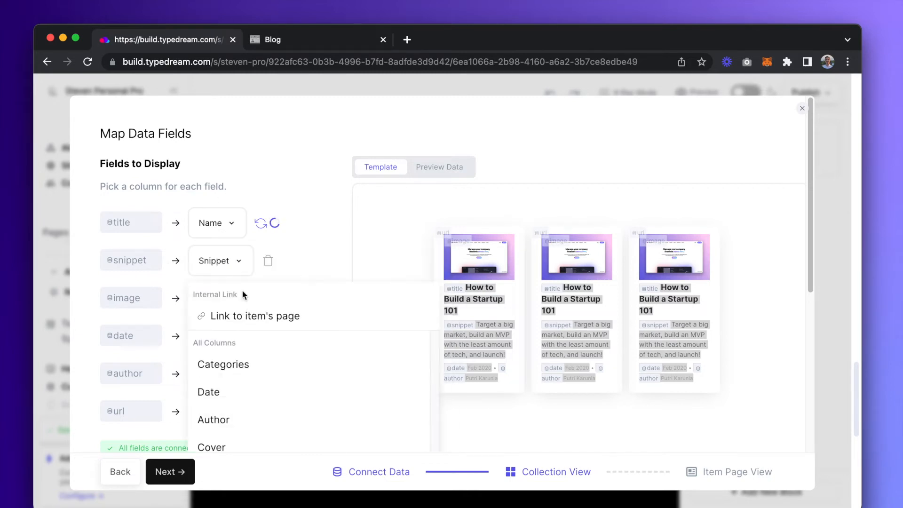
scroll(down, 3)
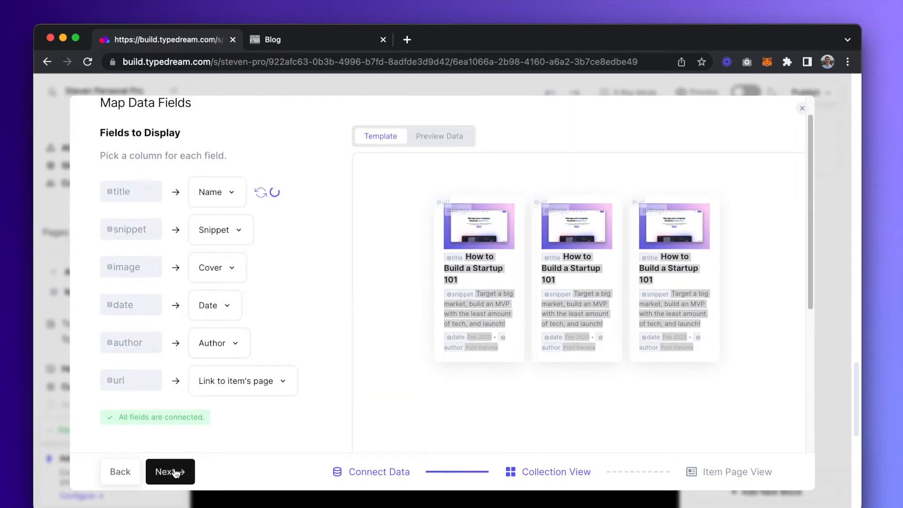
click(170, 472)
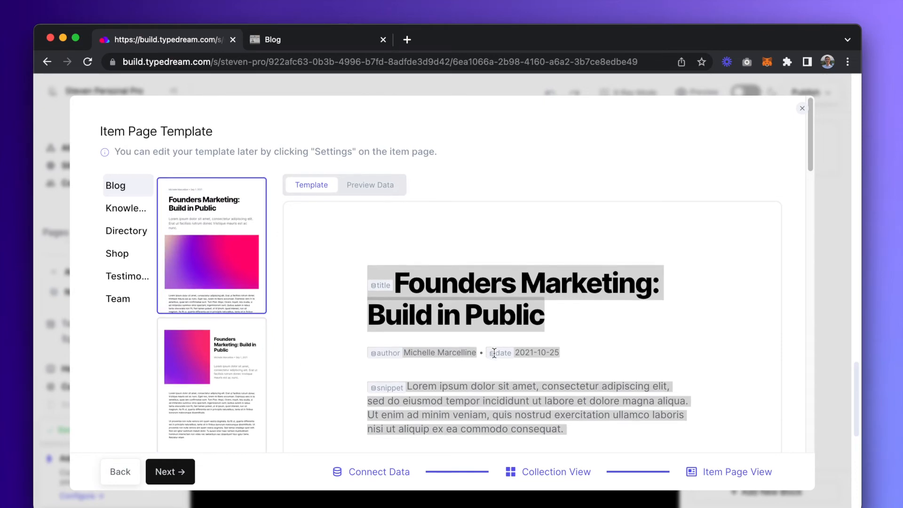
- Browse Knowledge and Directory item templates, then keep the first Blog template and continue
scroll(down, 3)
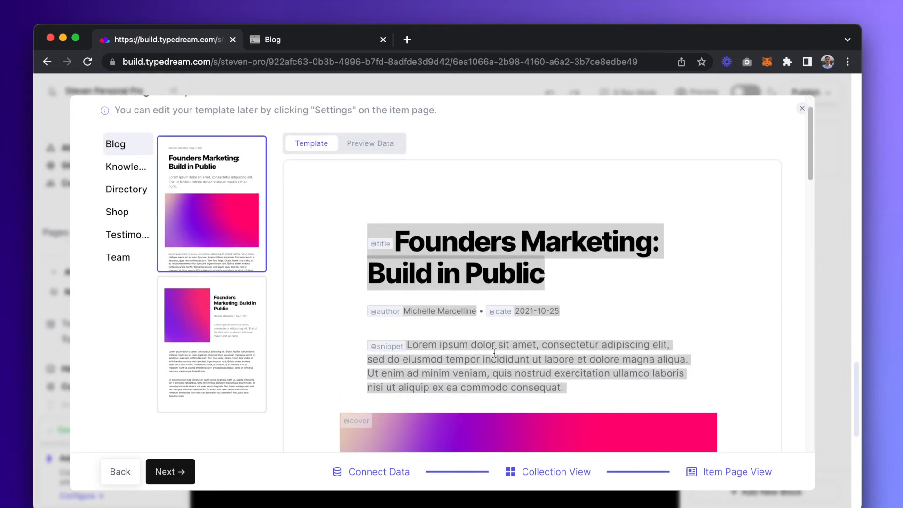
click(127, 233)
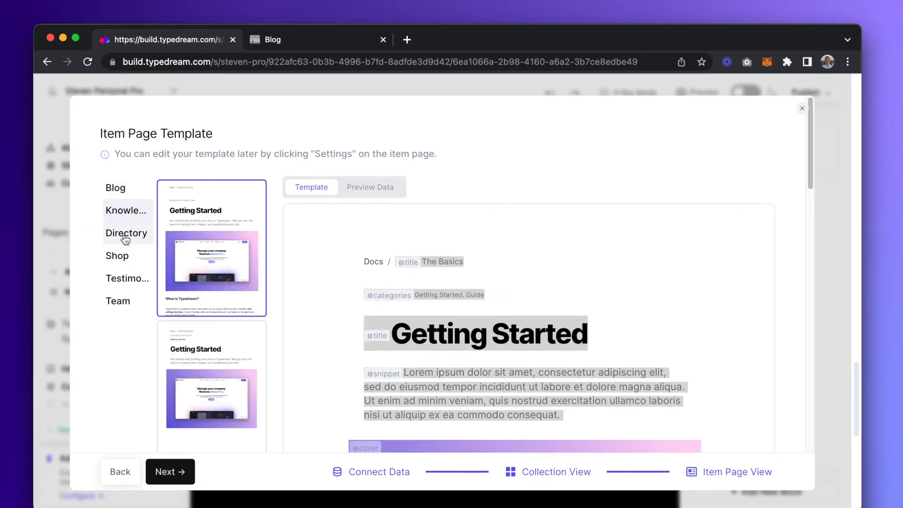
click(127, 232)
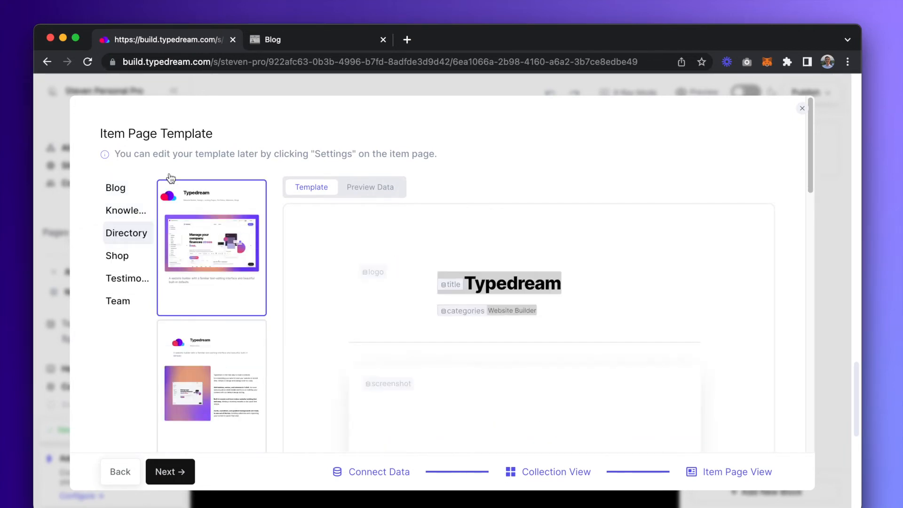
click(115, 187)
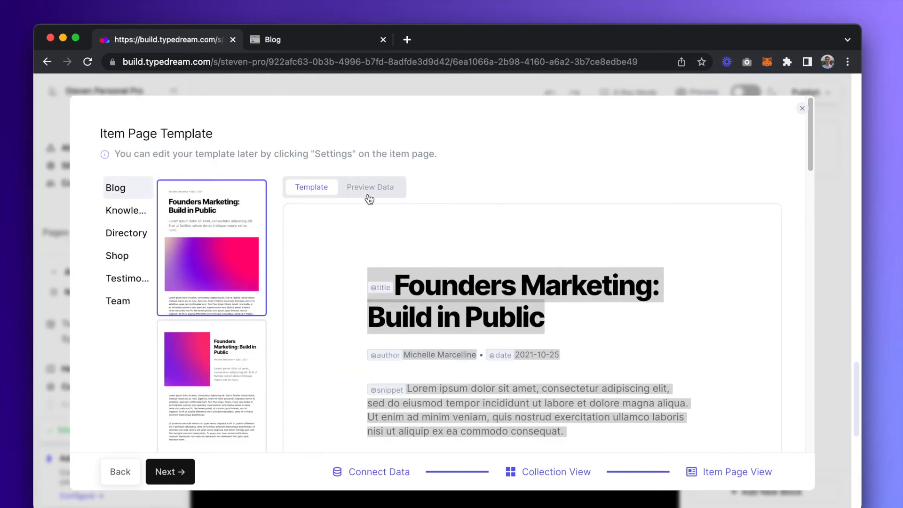
click(170, 471)
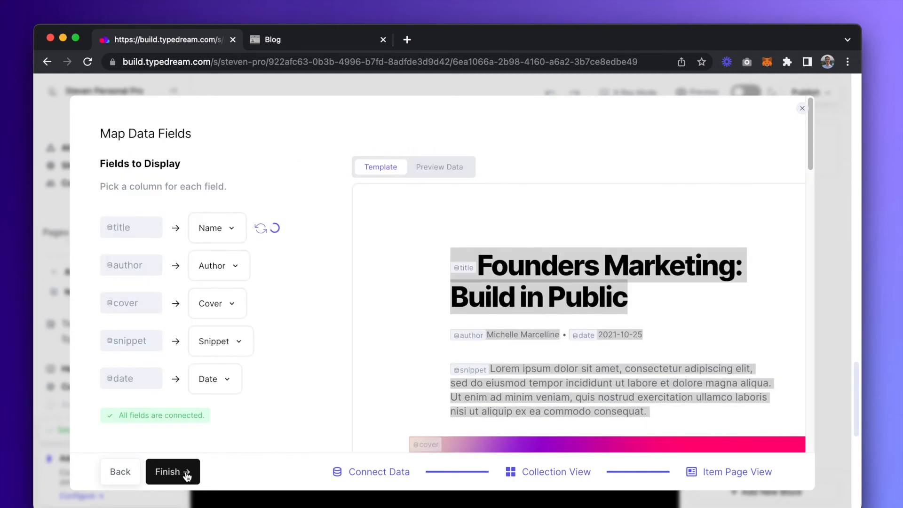
- Keep Cover as the cover field's column and finish connecting the Blog table
click(217, 304)
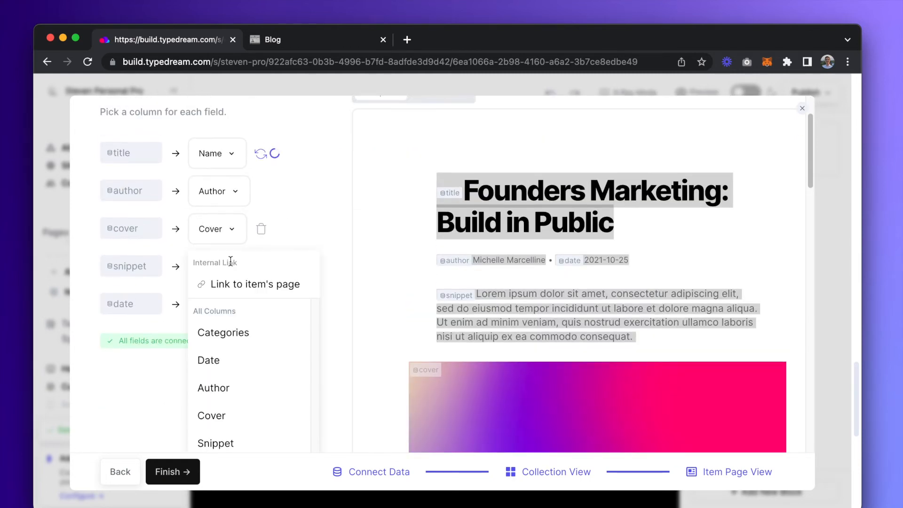
scroll(down, 3)
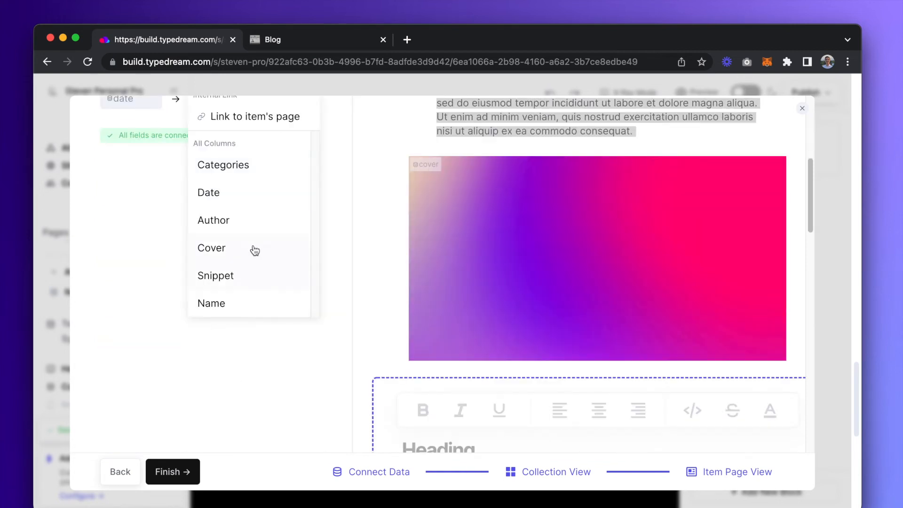
click(211, 247)
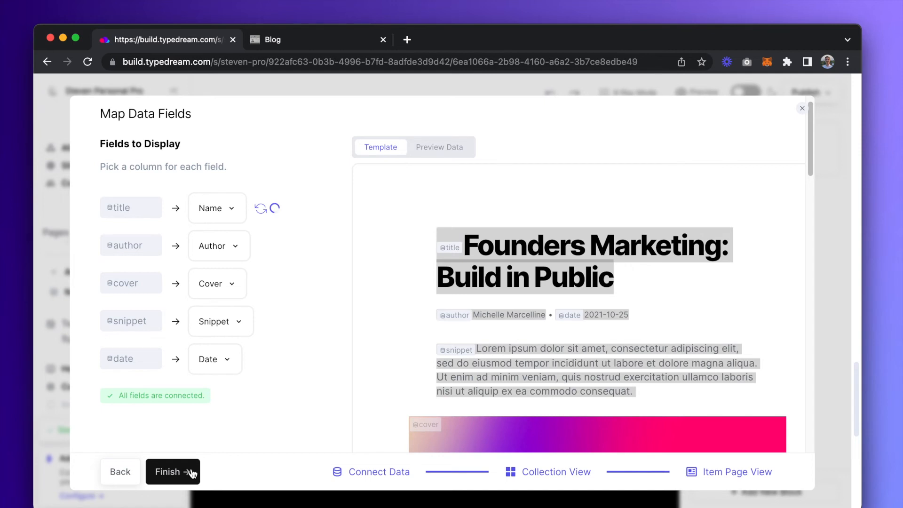
click(172, 471)
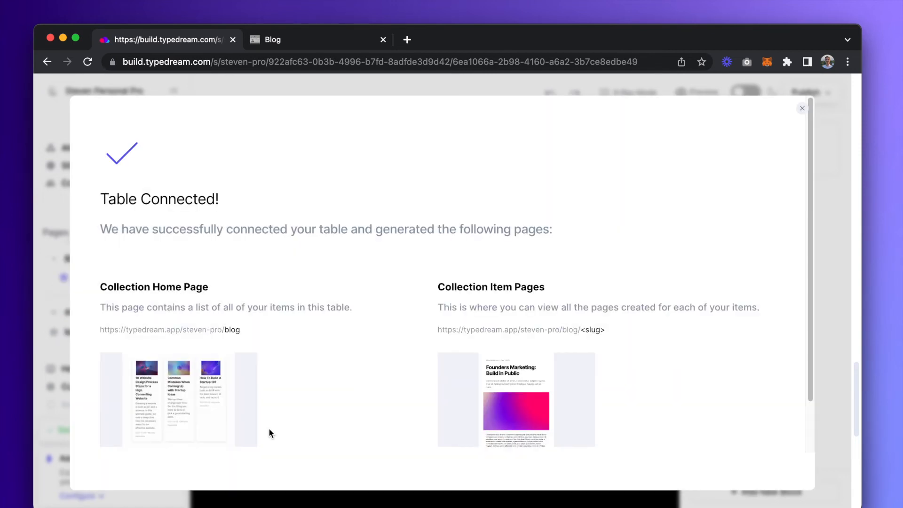
mouse_move(276, 422)
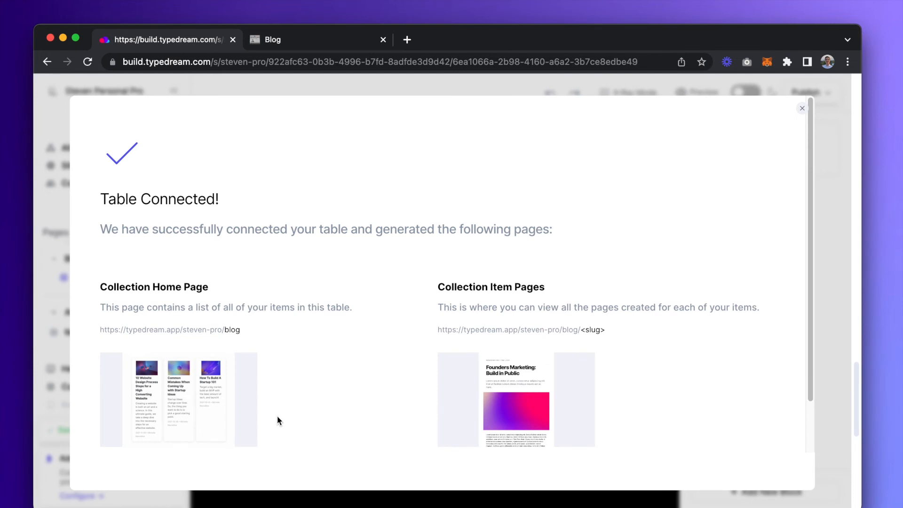
mouse_move(516, 361)
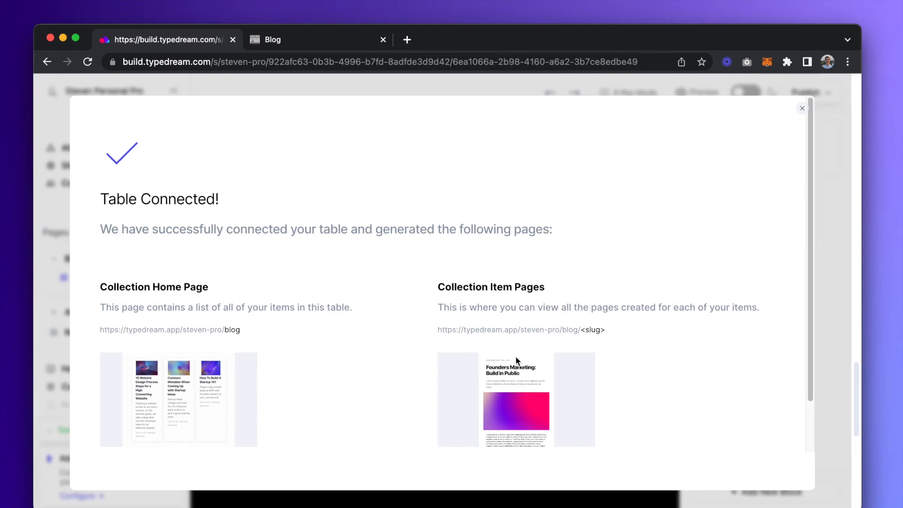
- Dismiss the Table Connected summary to return to the site editor with the Blog collection page listed
click(801, 109)
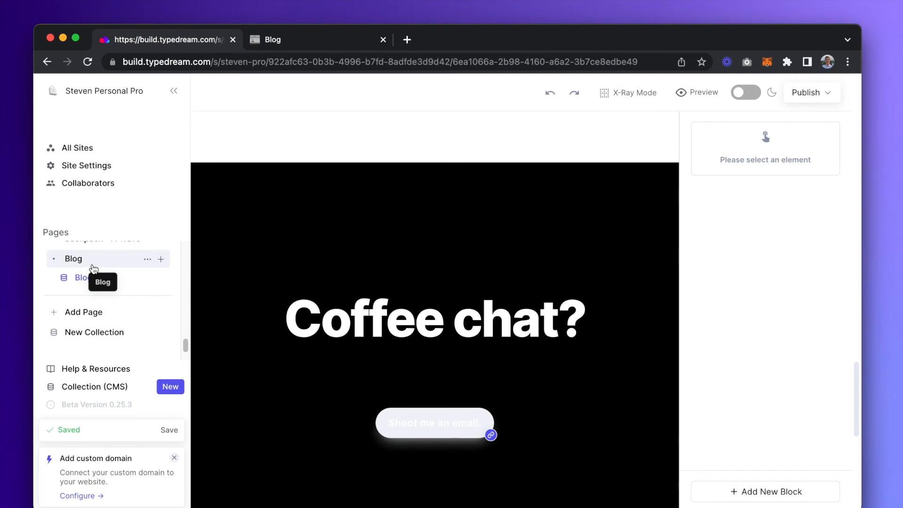
- Add a new Untitled page with a Collection block (via /colle) and start selecting its template
click(95, 278)
text(/)
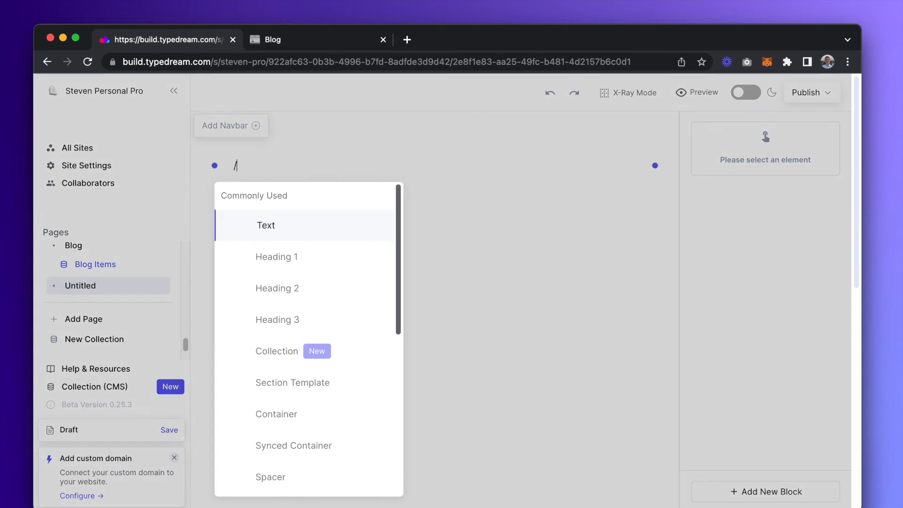
text(colle)
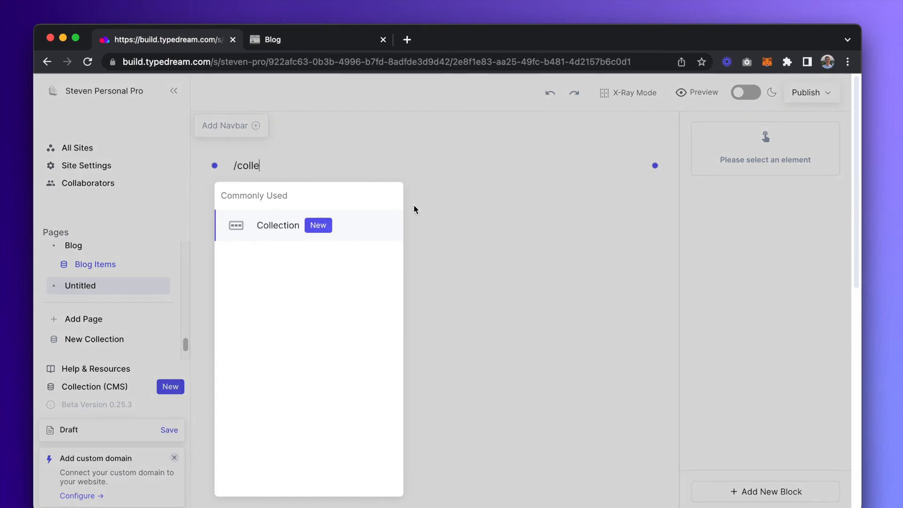
click(276, 225)
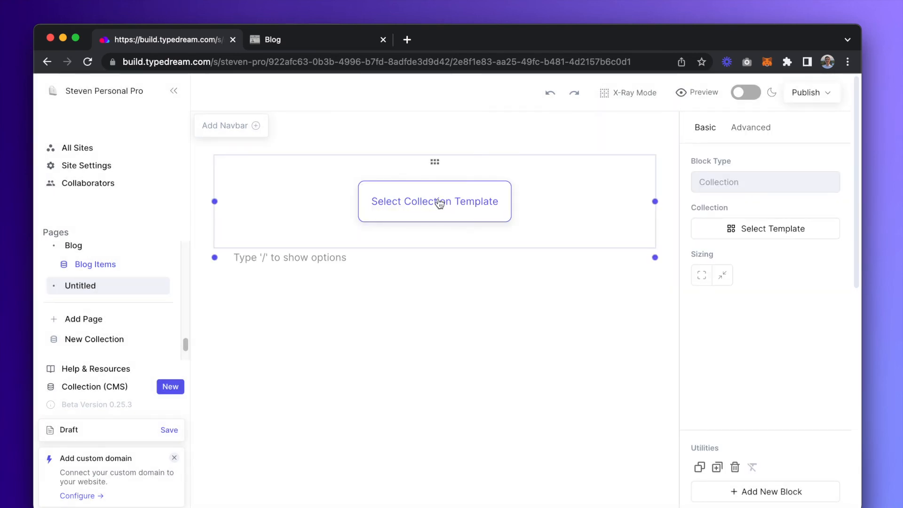
click(434, 202)
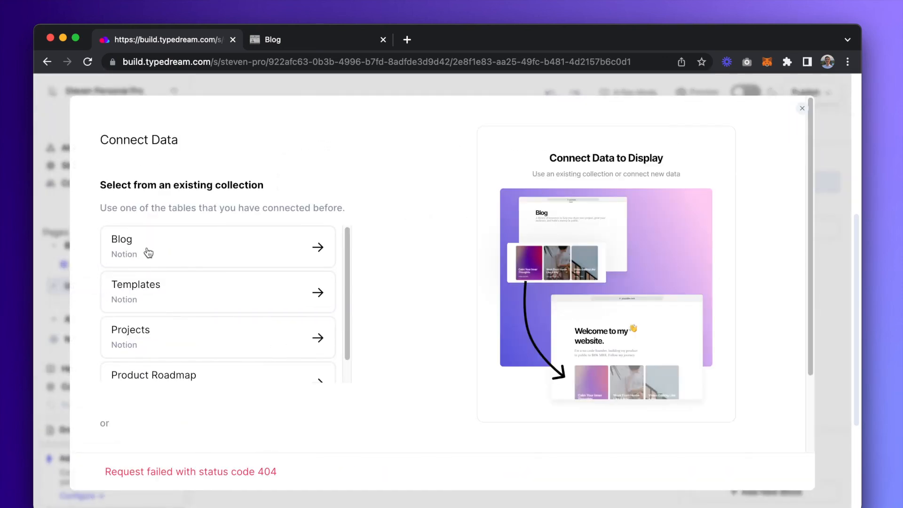
- Connect the block to the existing Blog (Notion) table with a card grid layout
click(217, 246)
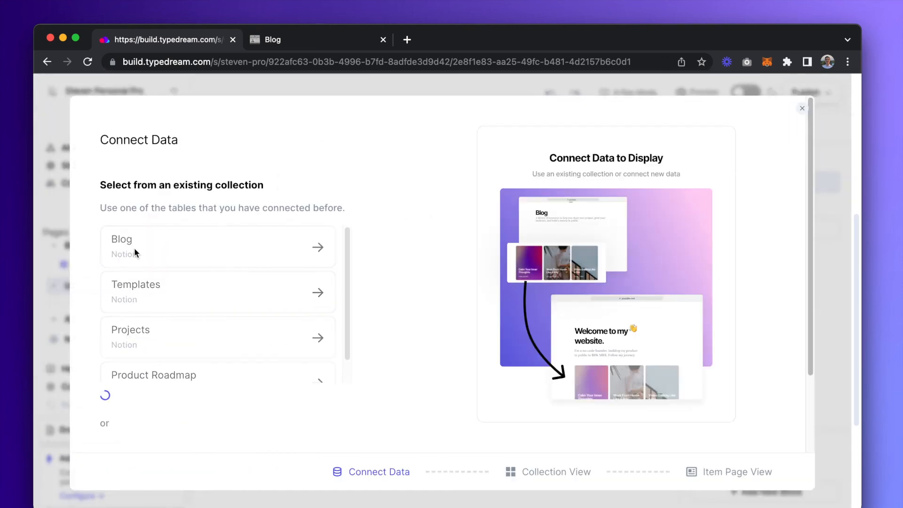
click(217, 246)
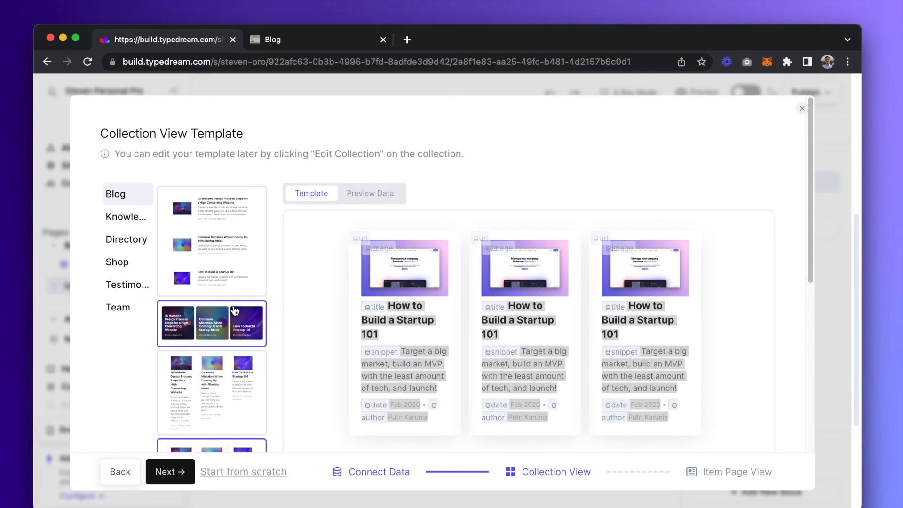
scroll(down, 3)
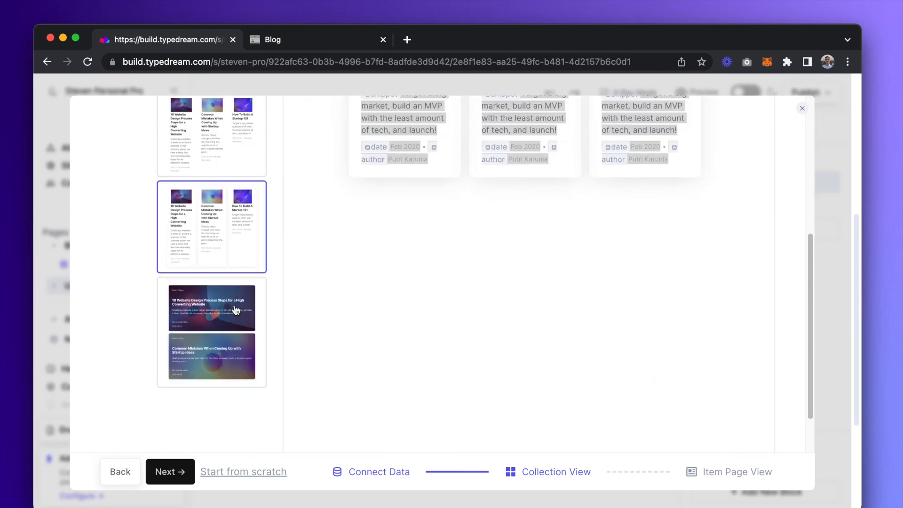
scroll(up, 3)
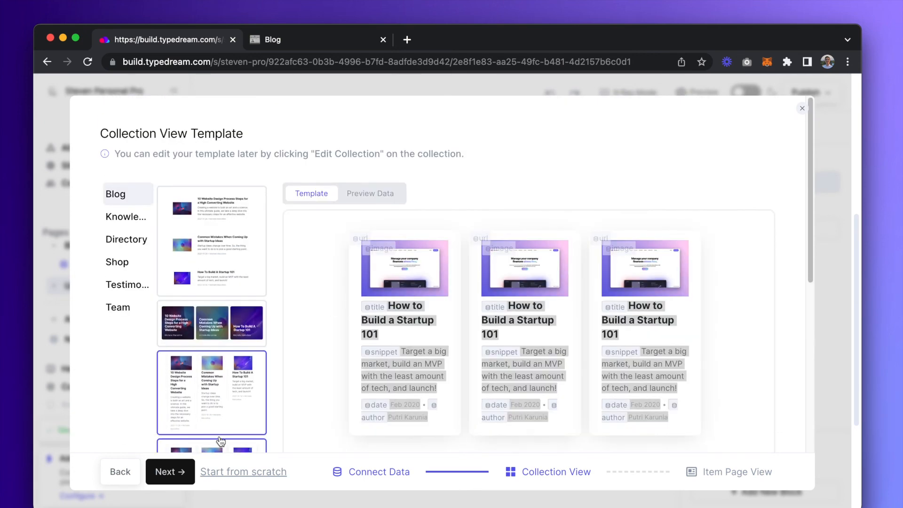
click(170, 471)
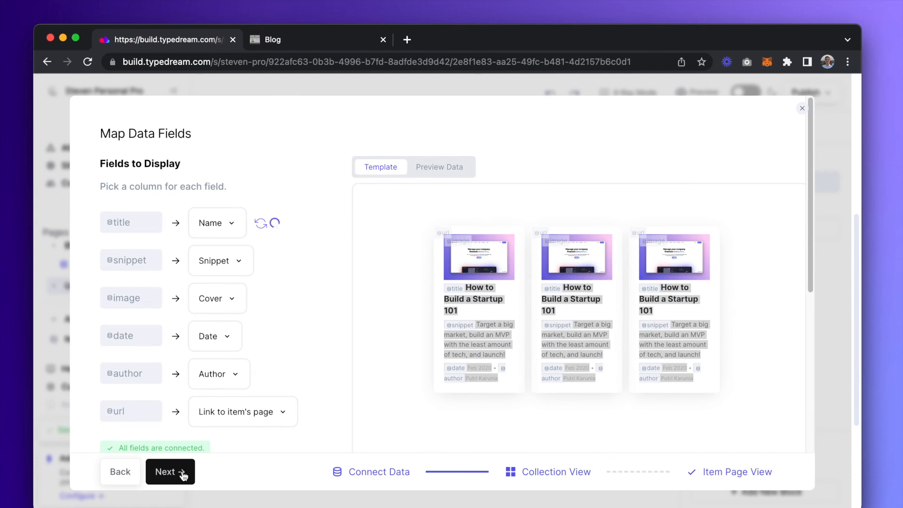
- Finish field mapping and dismiss the Table Connected summary, leaving blog post cards on the page
click(165, 471)
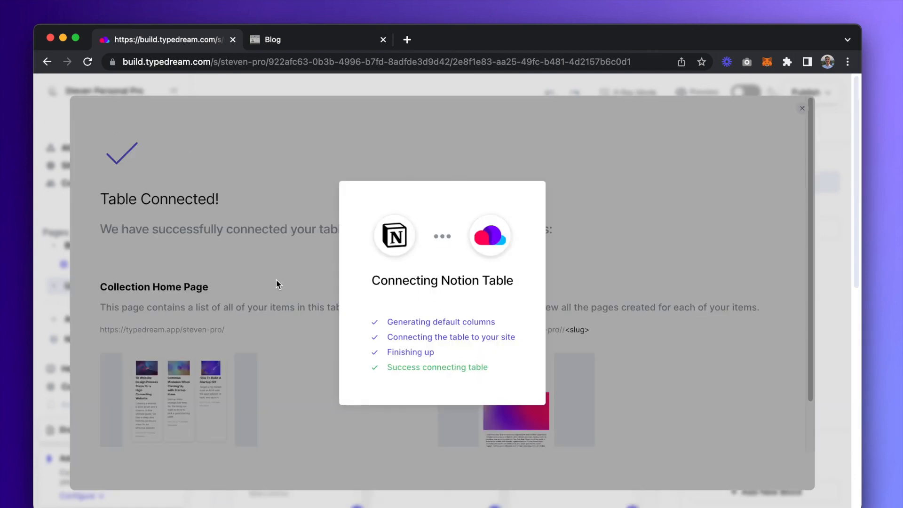
click(801, 108)
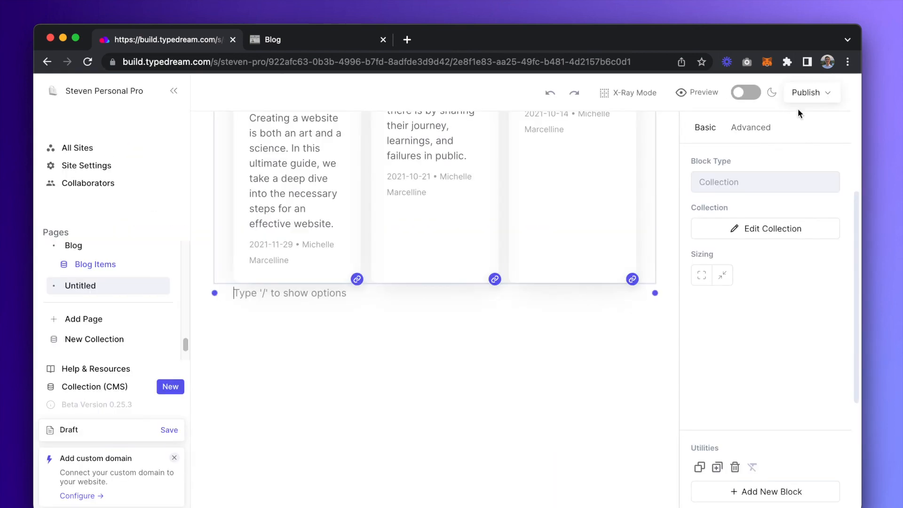